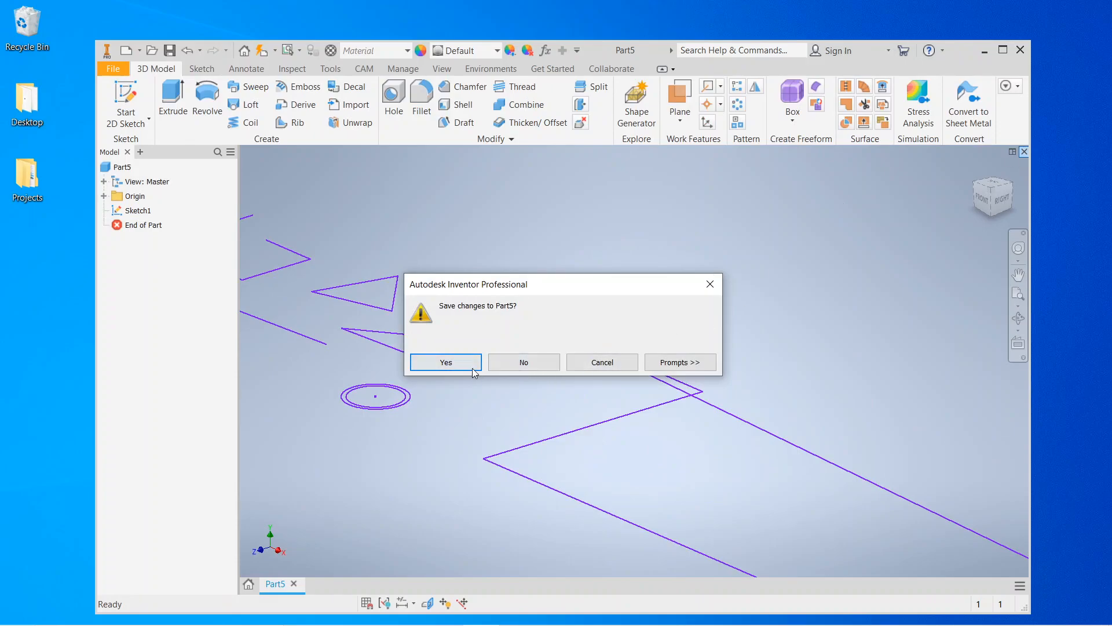
Step: Save and close Part5, then start a new blank part file, Part6
{"action": "left_click", "coordinate": [445, 362]}
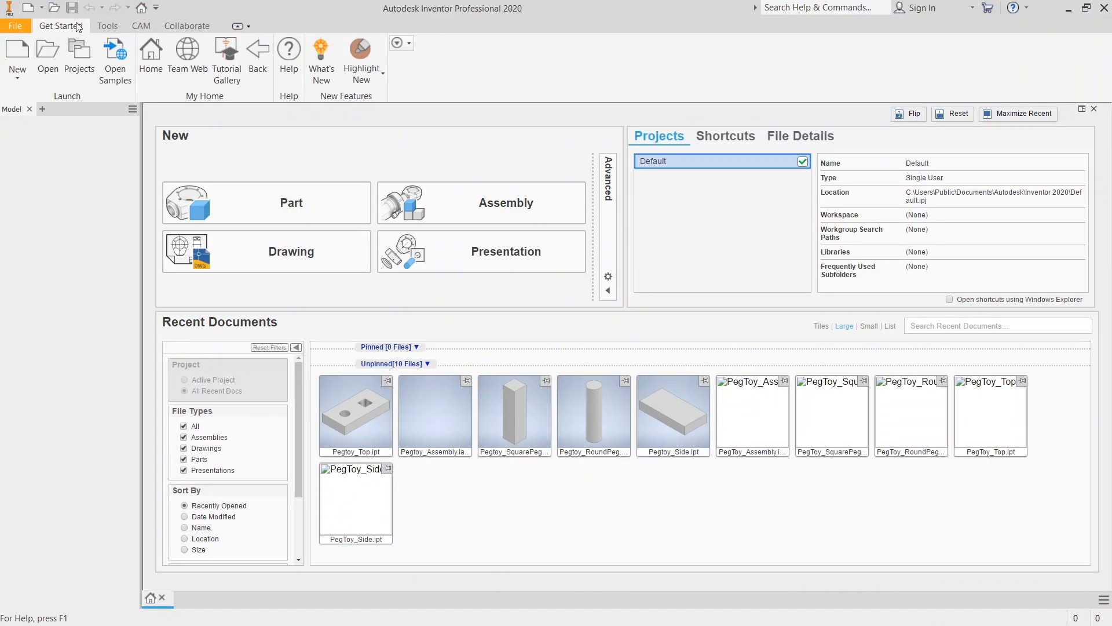
{"action": "left_click", "coordinate": [17, 50]}
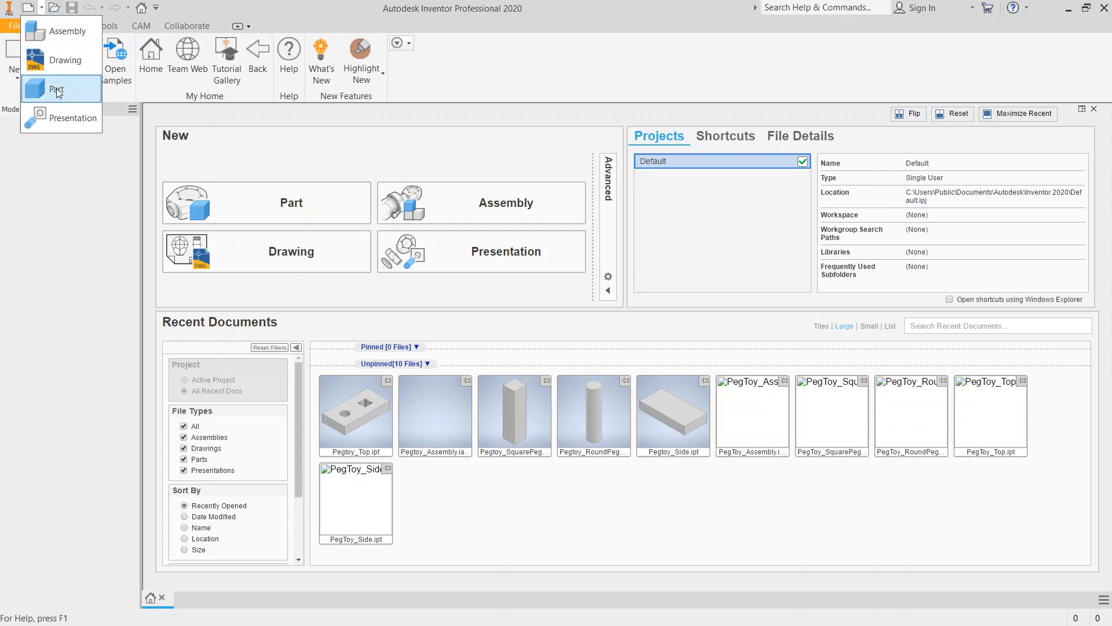
{"action": "left_click", "coordinate": [56, 89]}
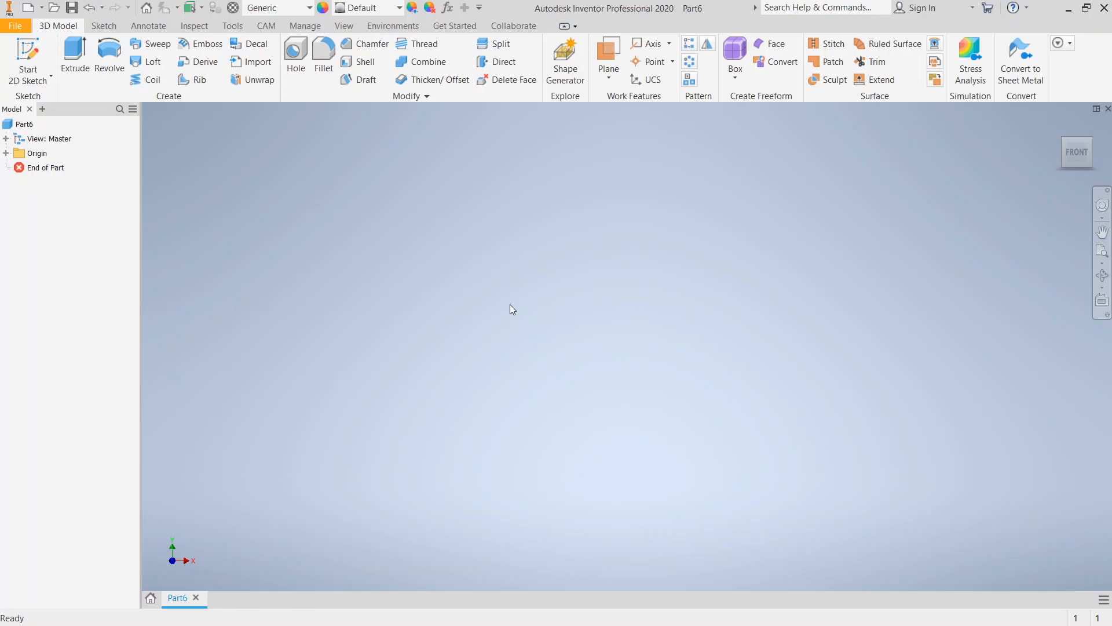
{"action": "mouse_move", "coordinate": [593, 238]}
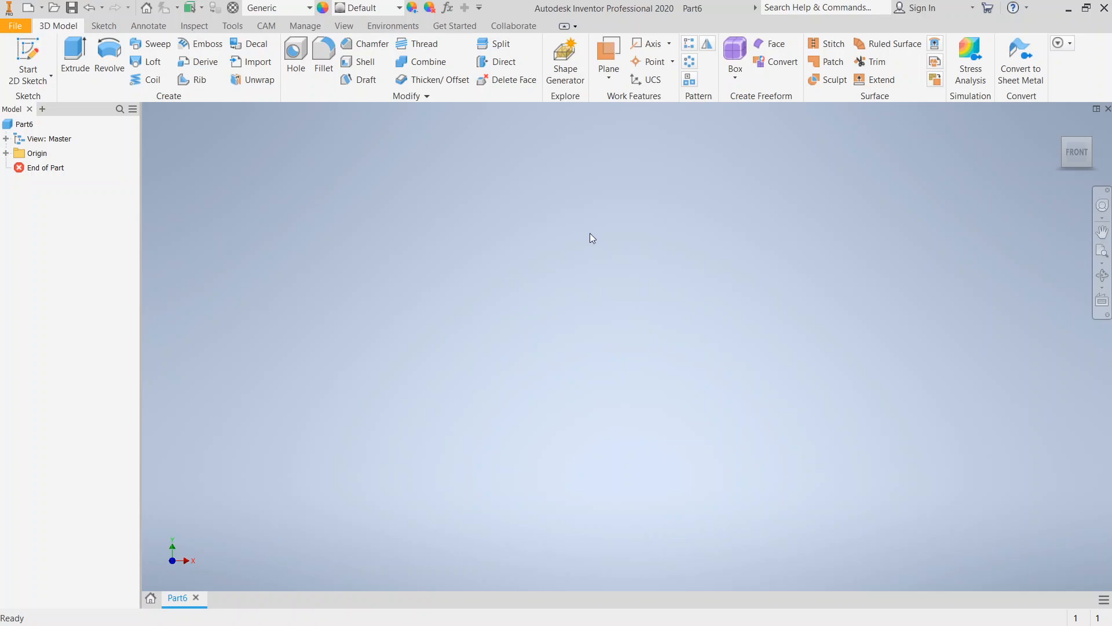
{"action": "mouse_move", "coordinate": [463, 283]}
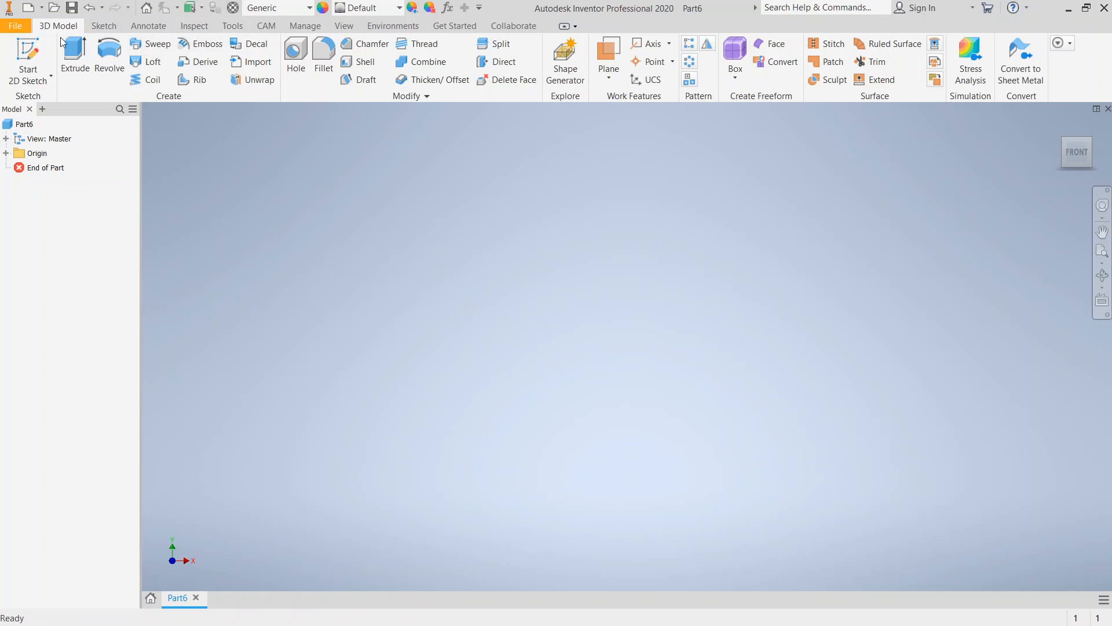
Step: Sketch a 3 by 5 head rectangle with a narrower handle rectangle below, dimensioned 8 long
{"action": "left_click", "coordinate": [27, 52]}
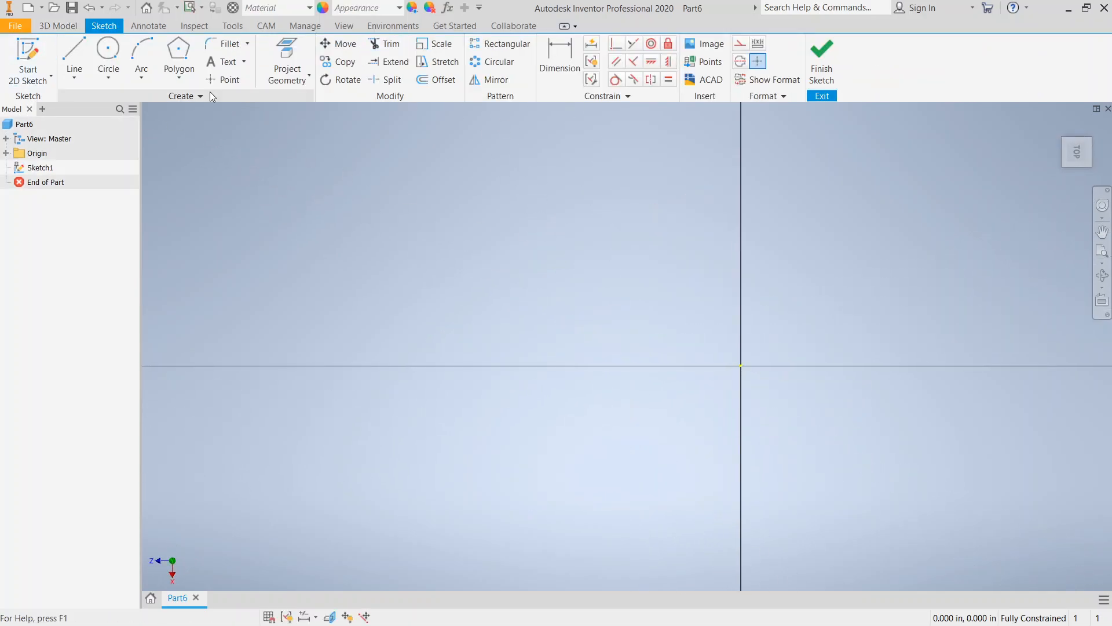
{"action": "left_click", "coordinate": [178, 80]}
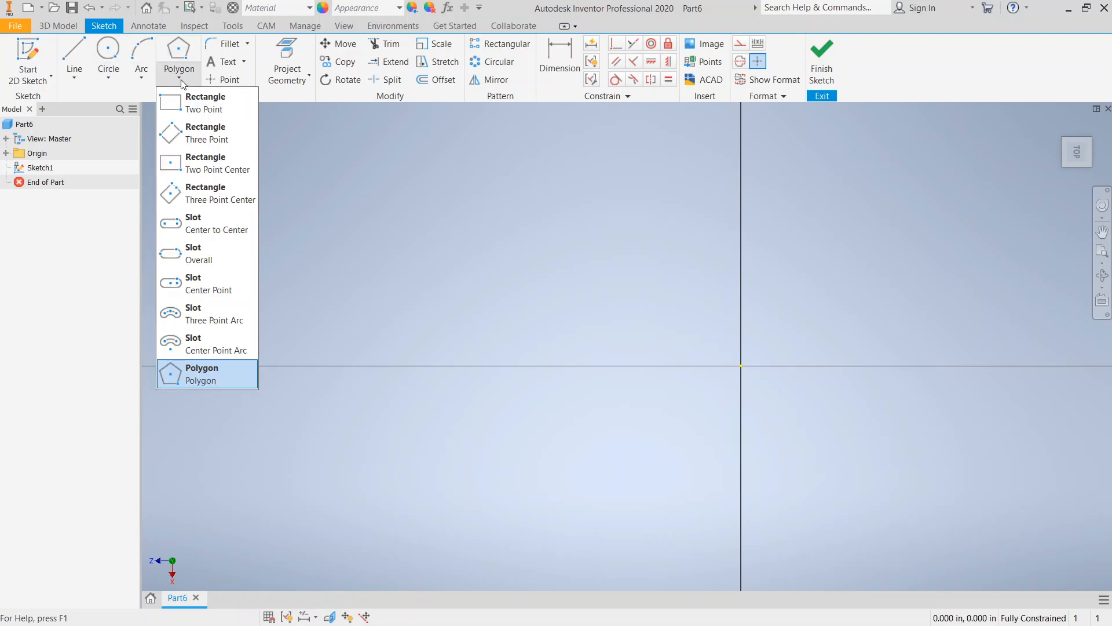
{"action": "left_click", "coordinate": [207, 374]}
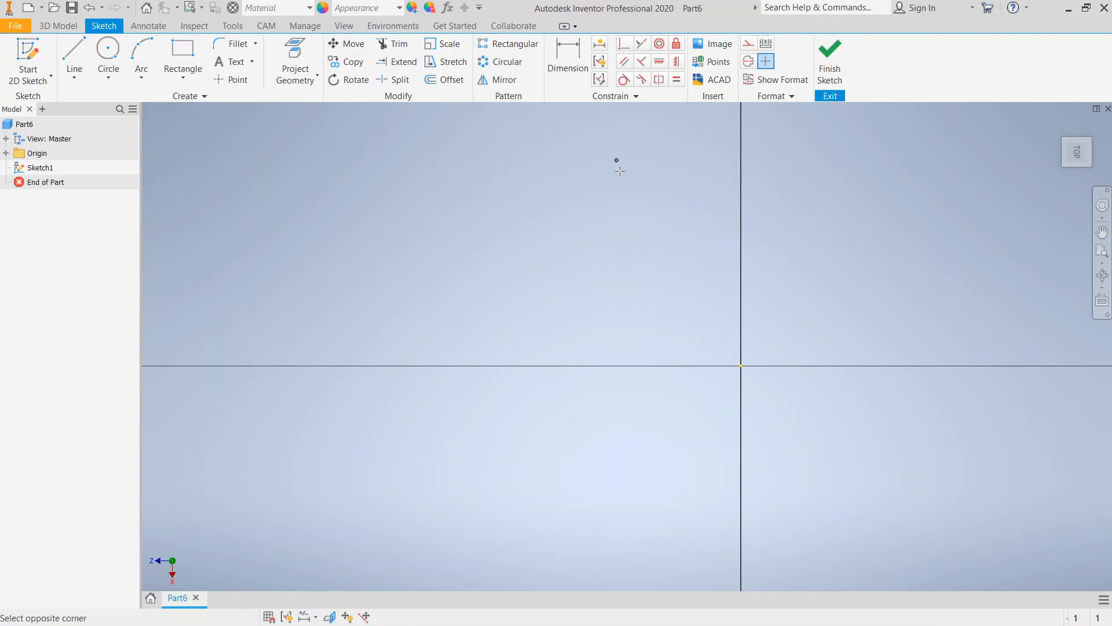
{"action": "left_click_drag", "start_coordinate": [616, 161], "coordinate": [882, 392]}
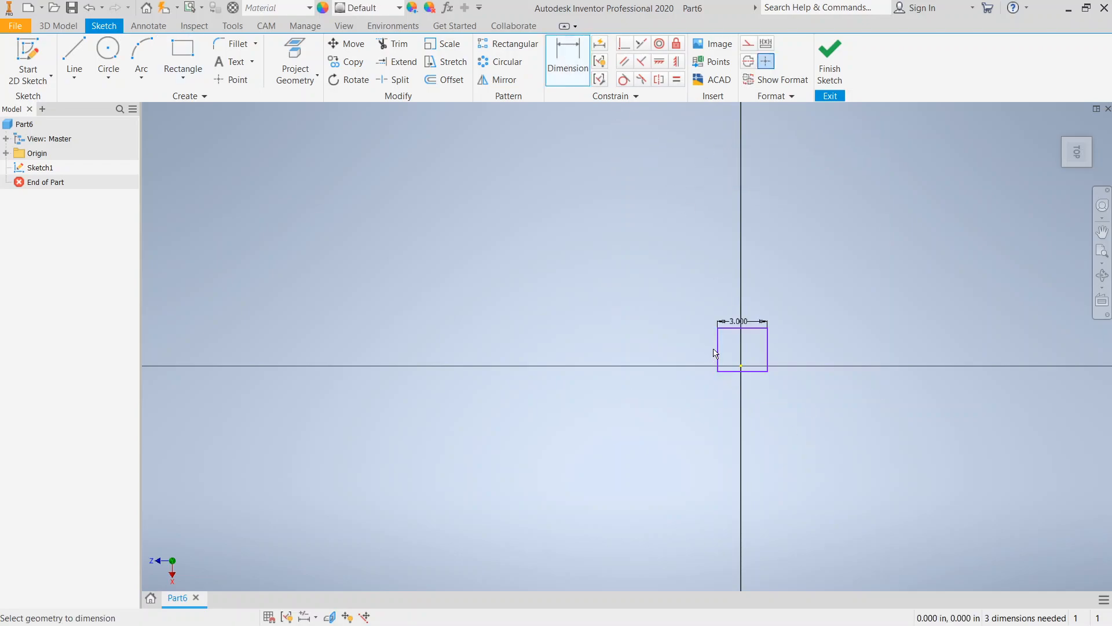
{"action": "left_click", "coordinate": [718, 366]}
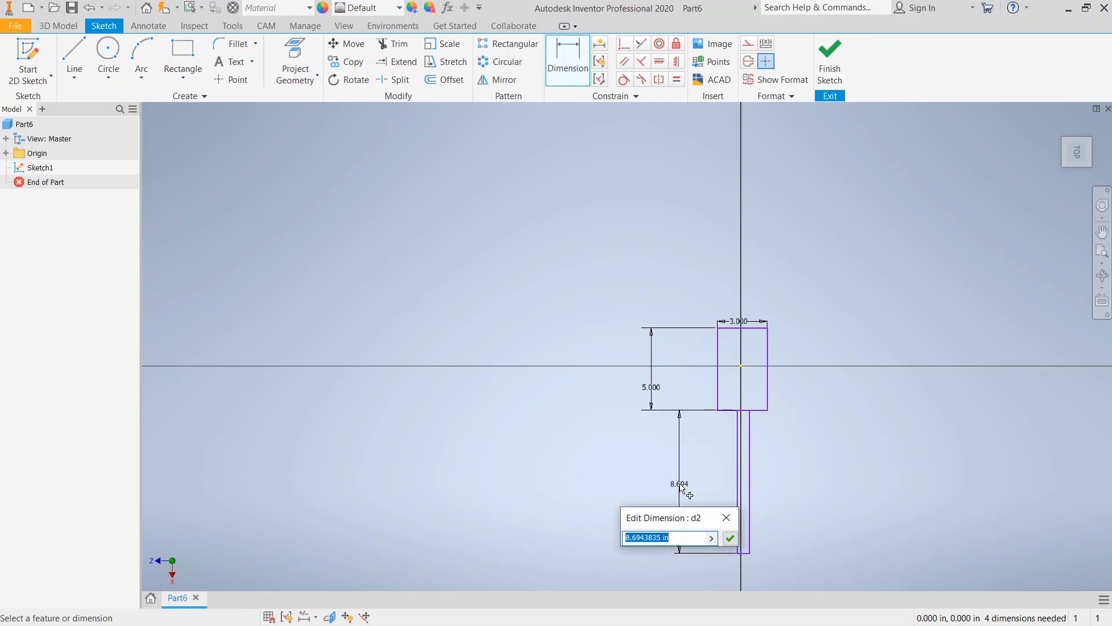
{"action": "type", "text": "8"}
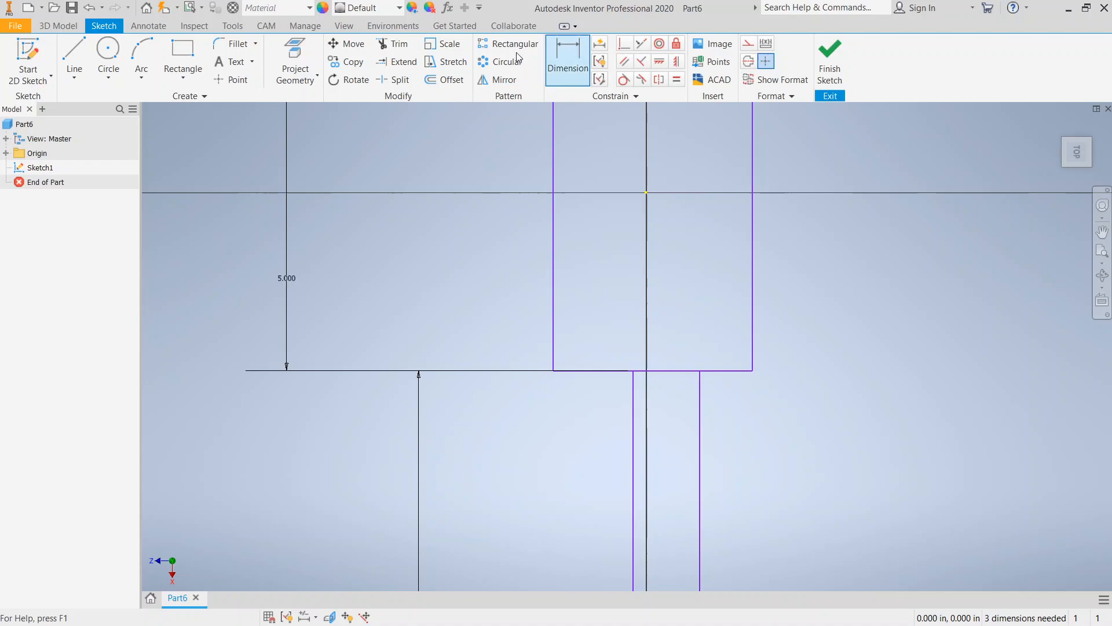
Step: Trim the head edge inside the handle and try to make the two head ledges equal
{"action": "left_click", "coordinate": [392, 43]}
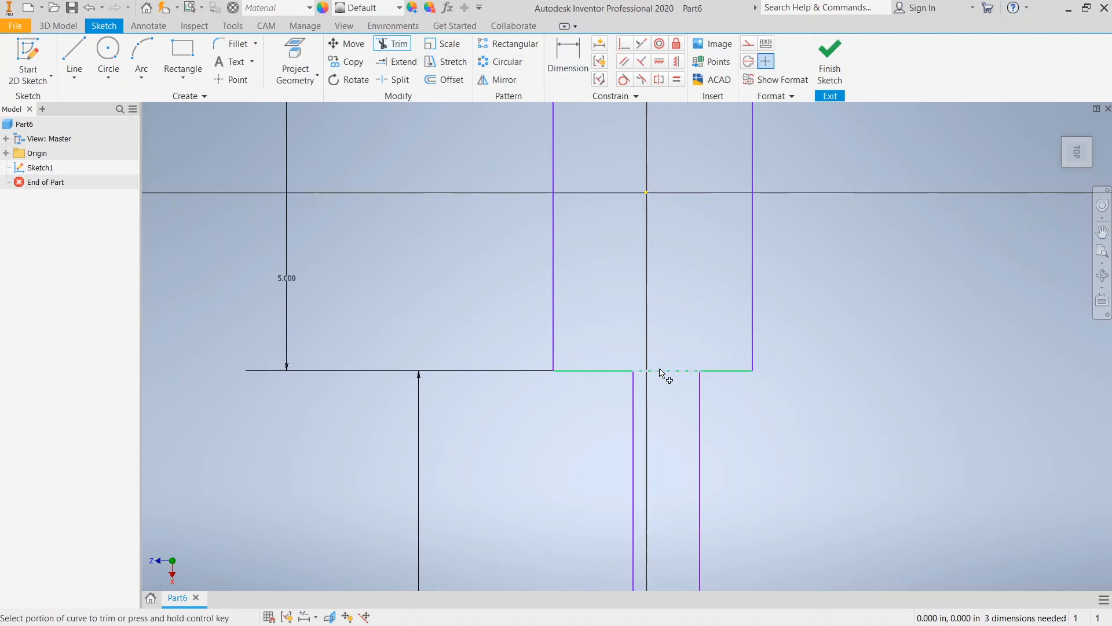
{"action": "left_click", "coordinate": [649, 370]}
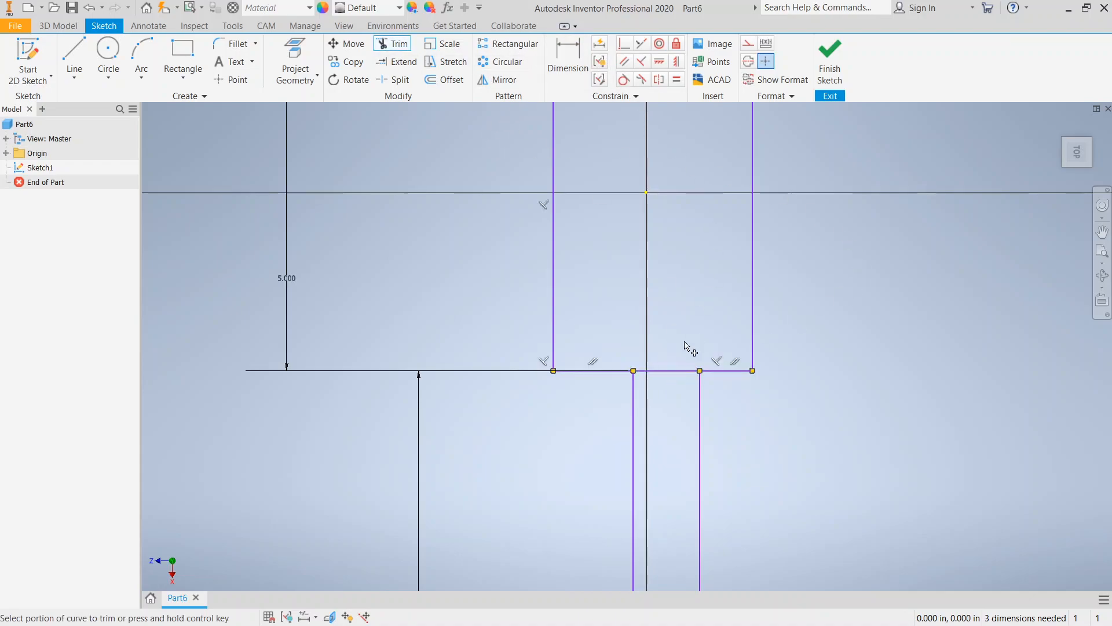
{"action": "mouse_move", "coordinate": [677, 79]}
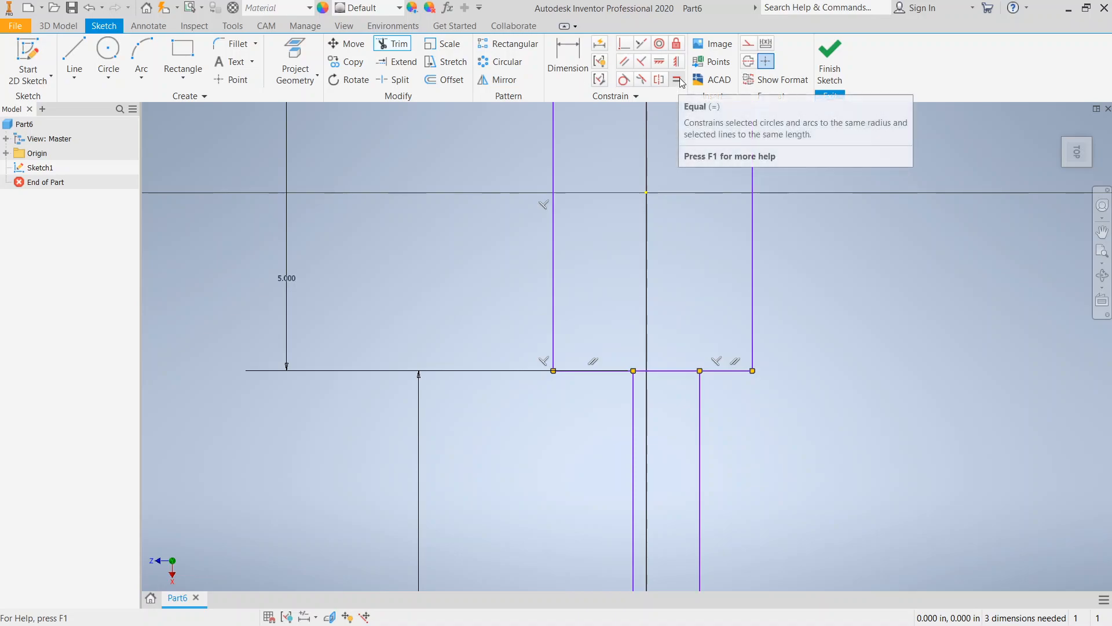
{"action": "left_click", "coordinate": [676, 79]}
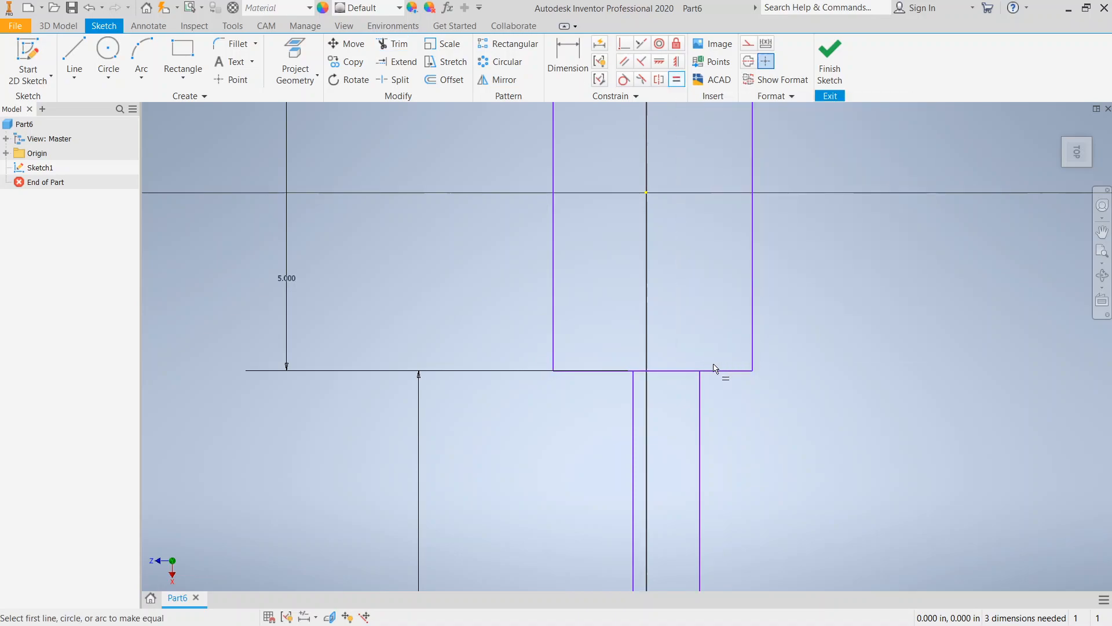
{"action": "left_click", "coordinate": [700, 369]}
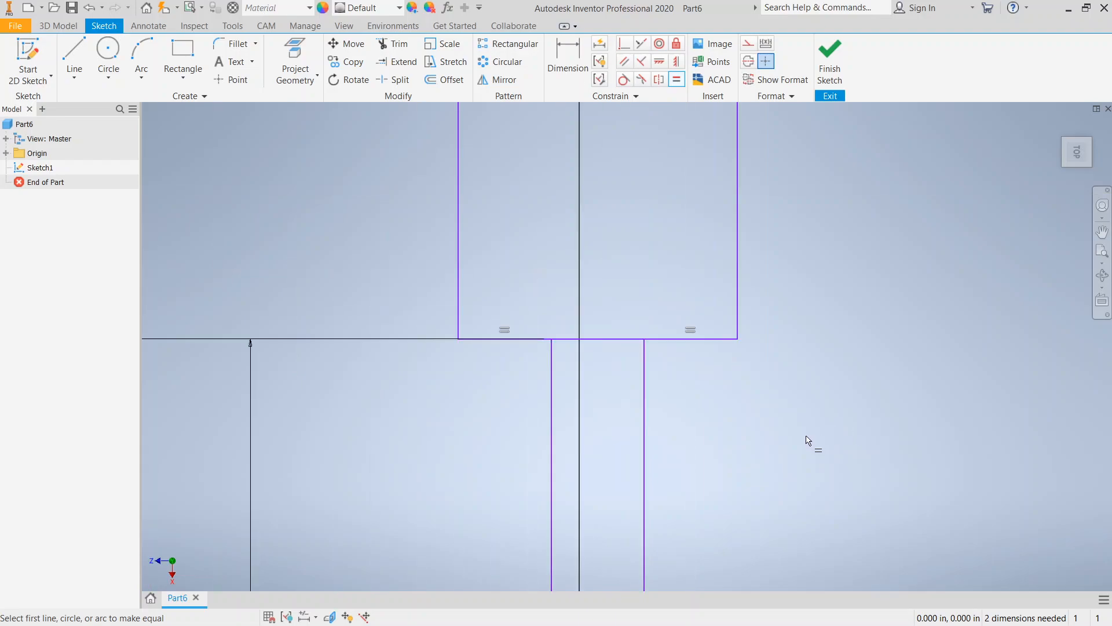
{"action": "left_click", "coordinate": [567, 55]}
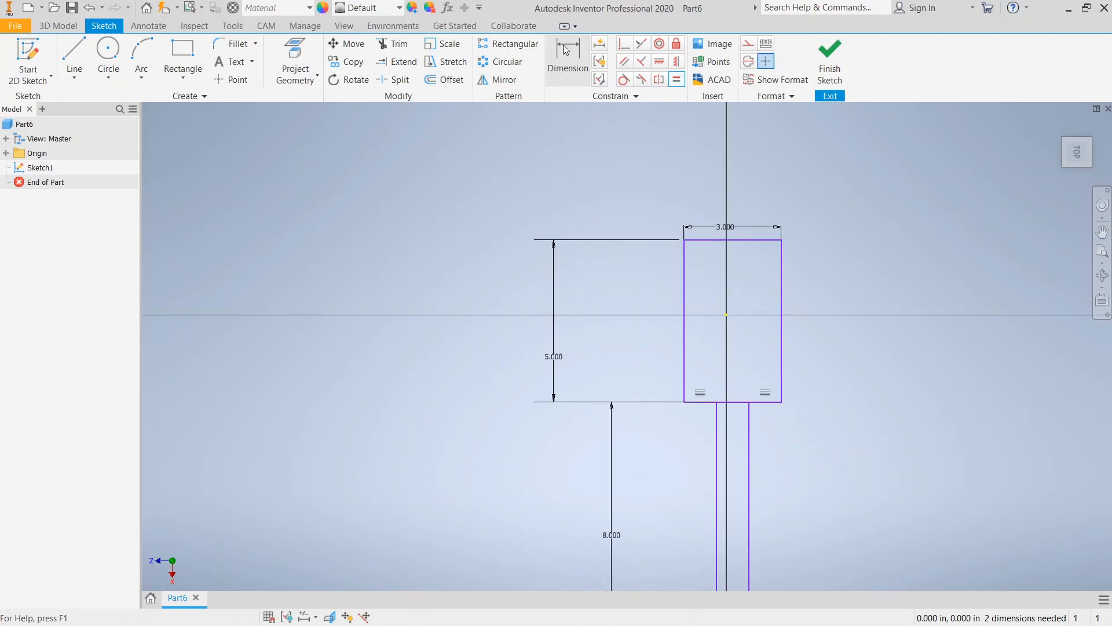
{"action": "mouse_move", "coordinate": [607, 76]}
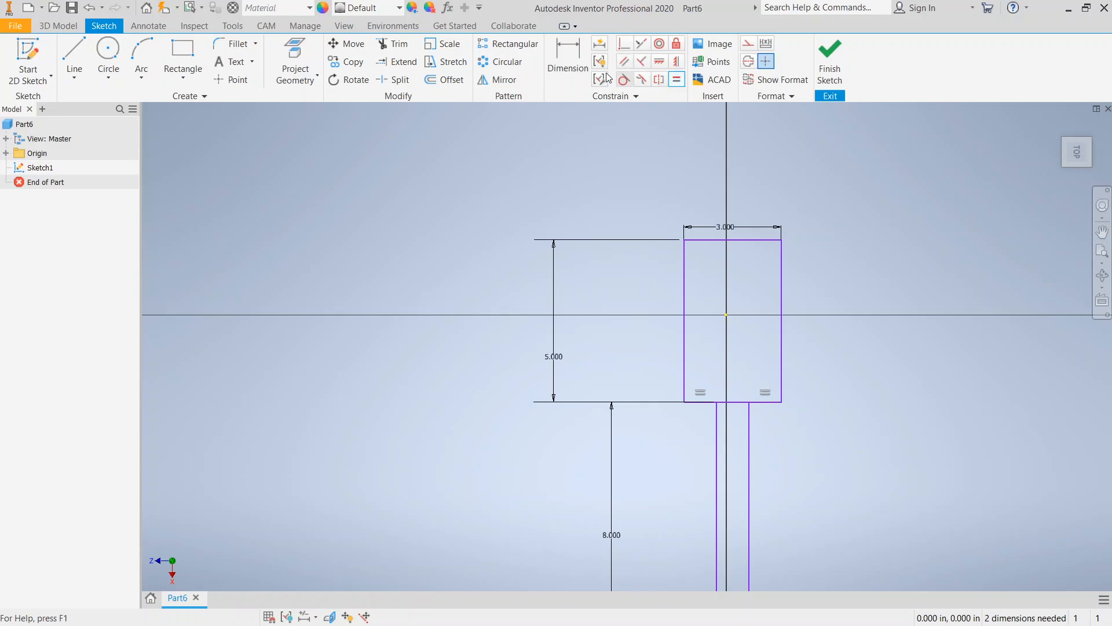
{"action": "left_click", "coordinate": [392, 44]}
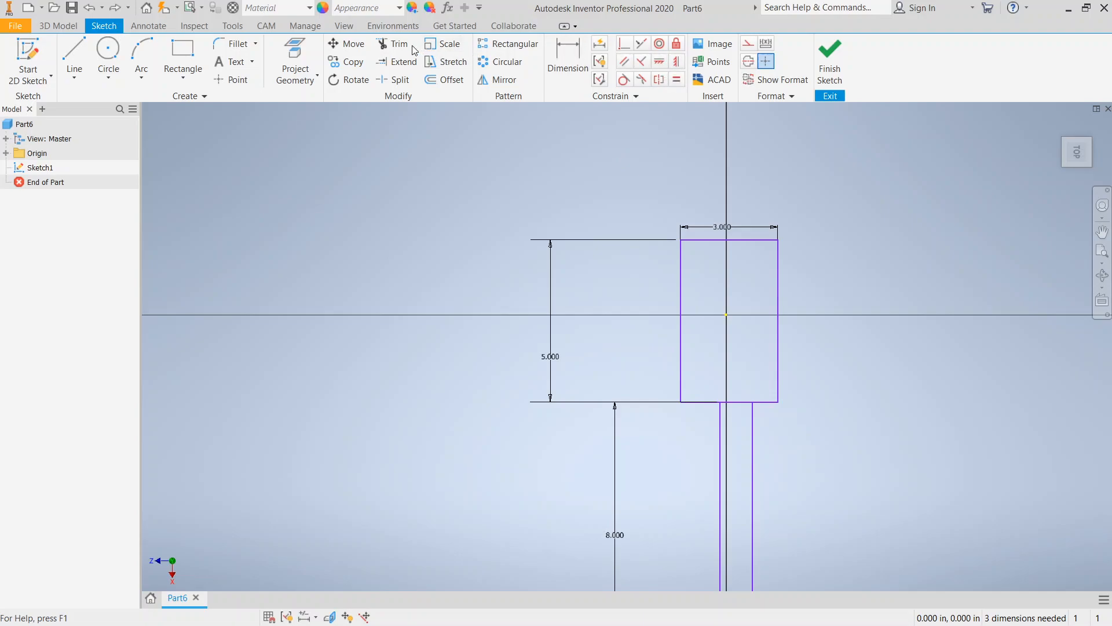
Step: Remove the blocking 8.000 dimension, trim the remaining handle edge and equalize the two head ledges
{"action": "left_click", "coordinate": [392, 43]}
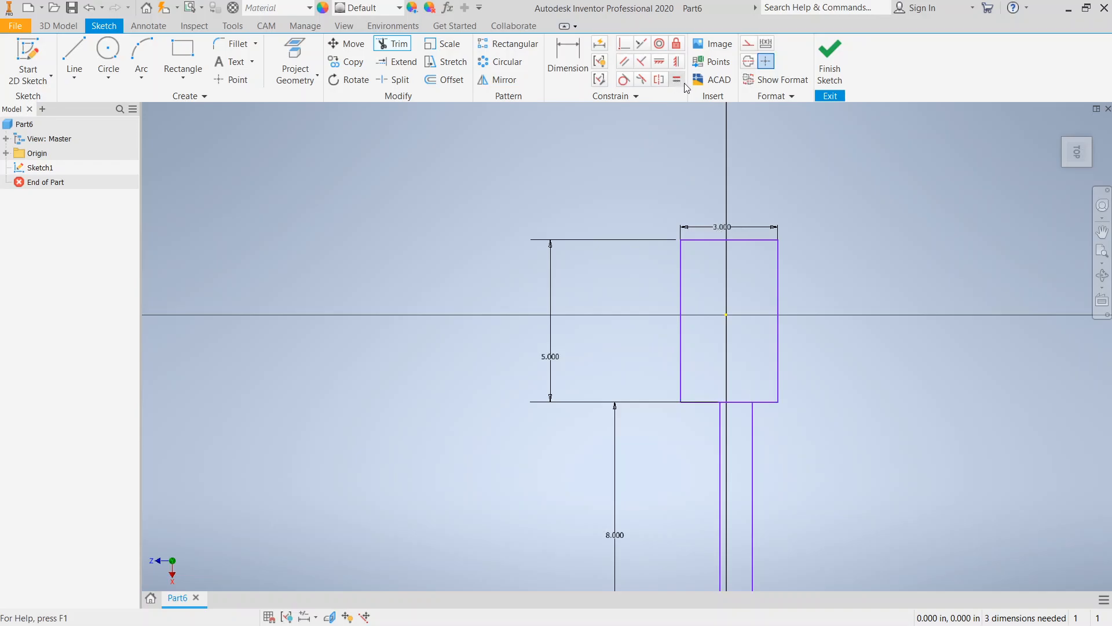
{"action": "left_click", "coordinate": [677, 79]}
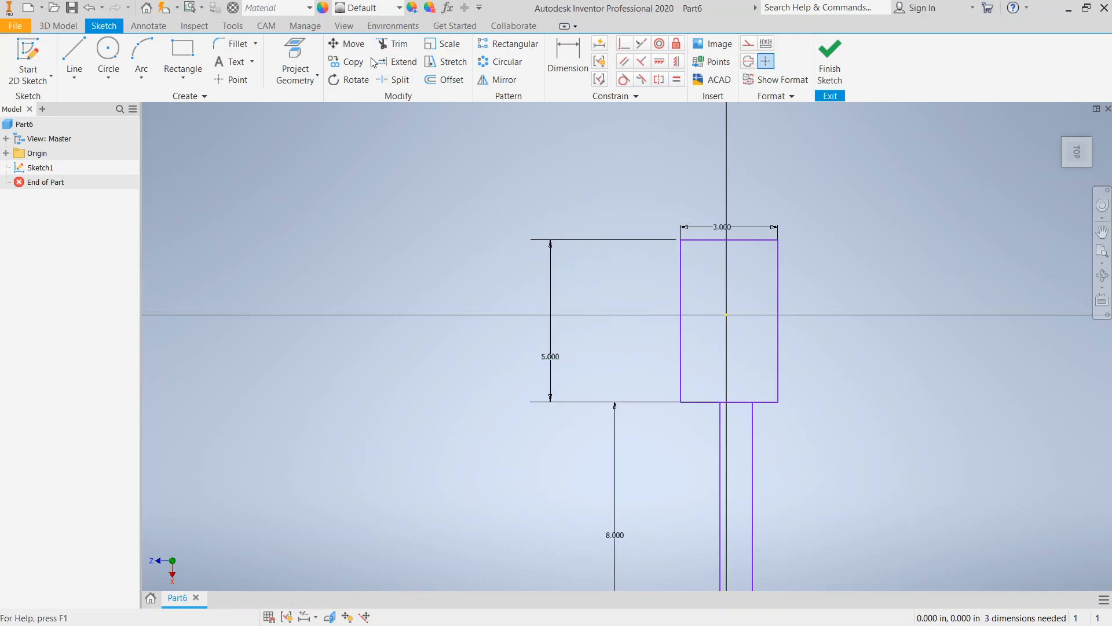
{"action": "left_click", "coordinate": [735, 404]}
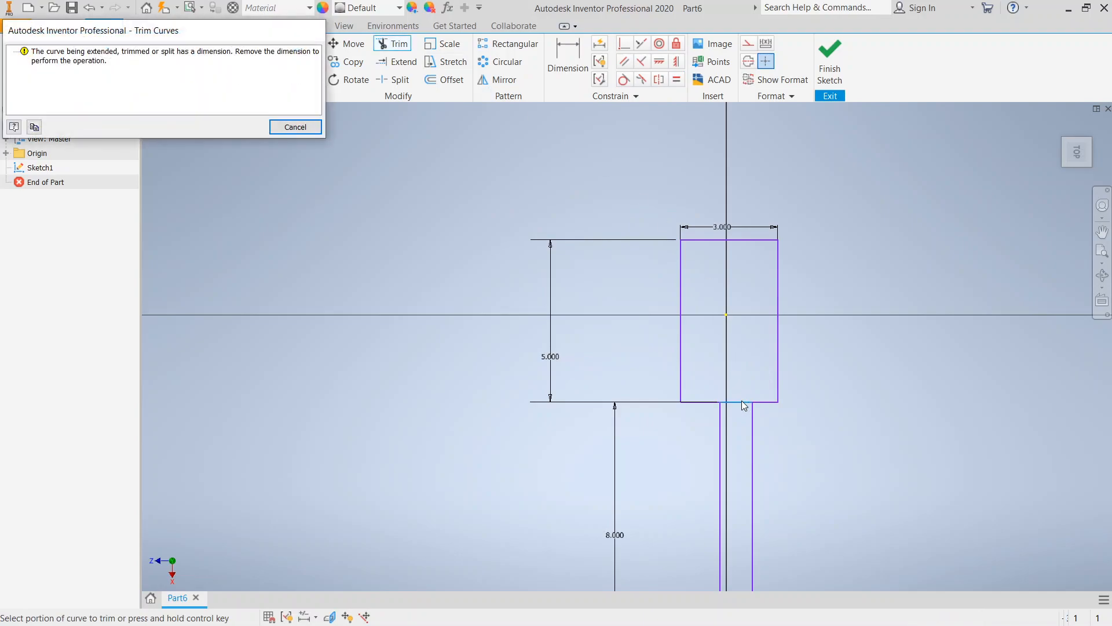
{"action": "left_click", "coordinate": [295, 127]}
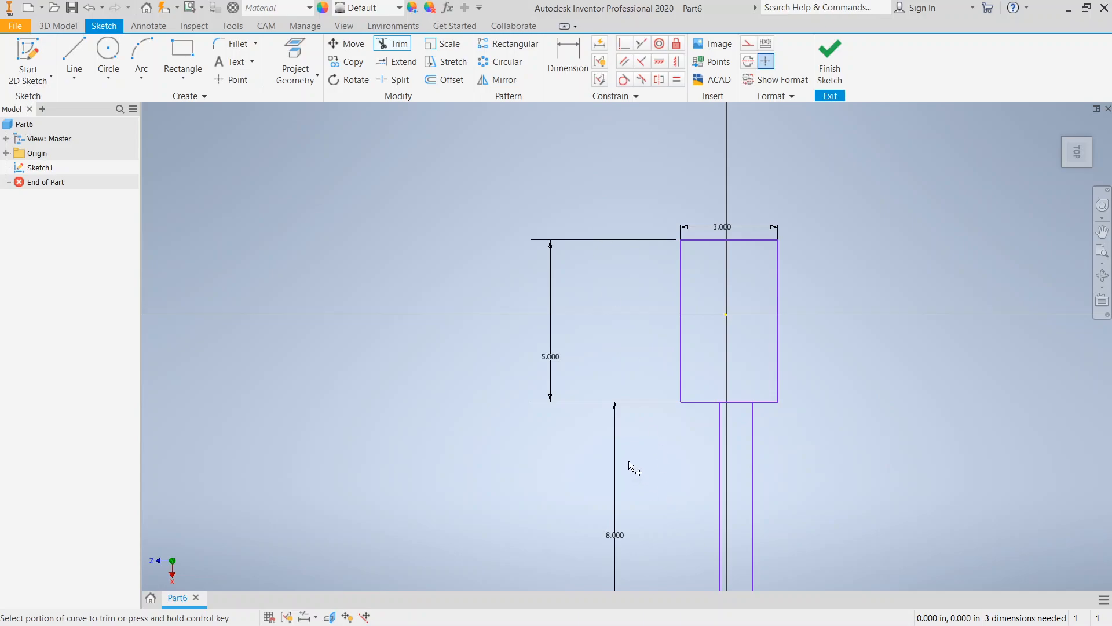
{"action": "mouse_move", "coordinate": [581, 300]}
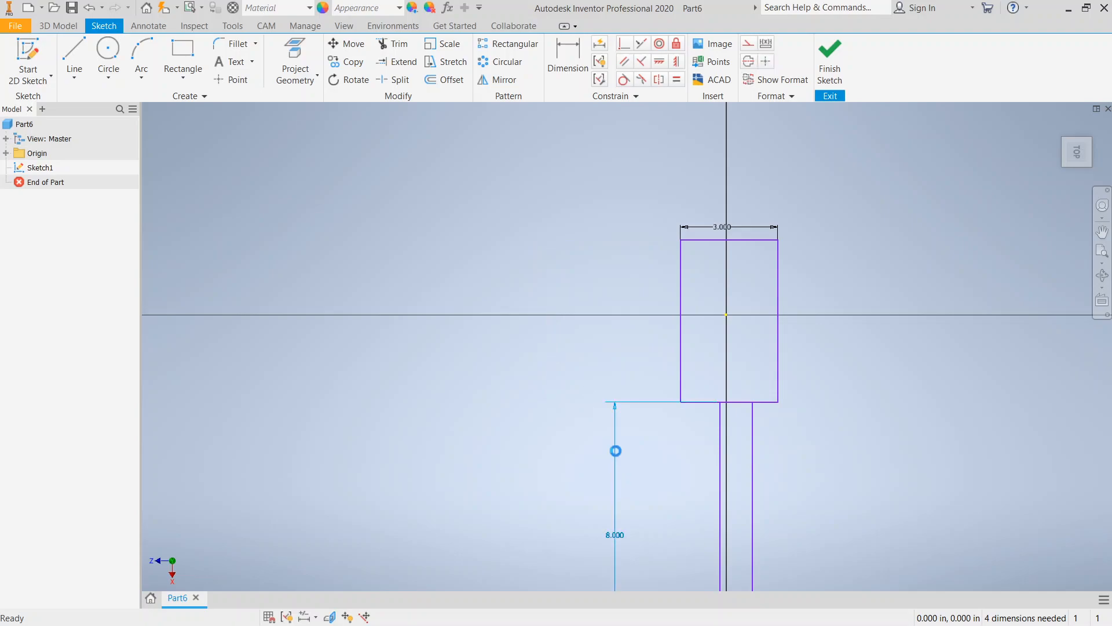
{"action": "left_click", "coordinate": [399, 43]}
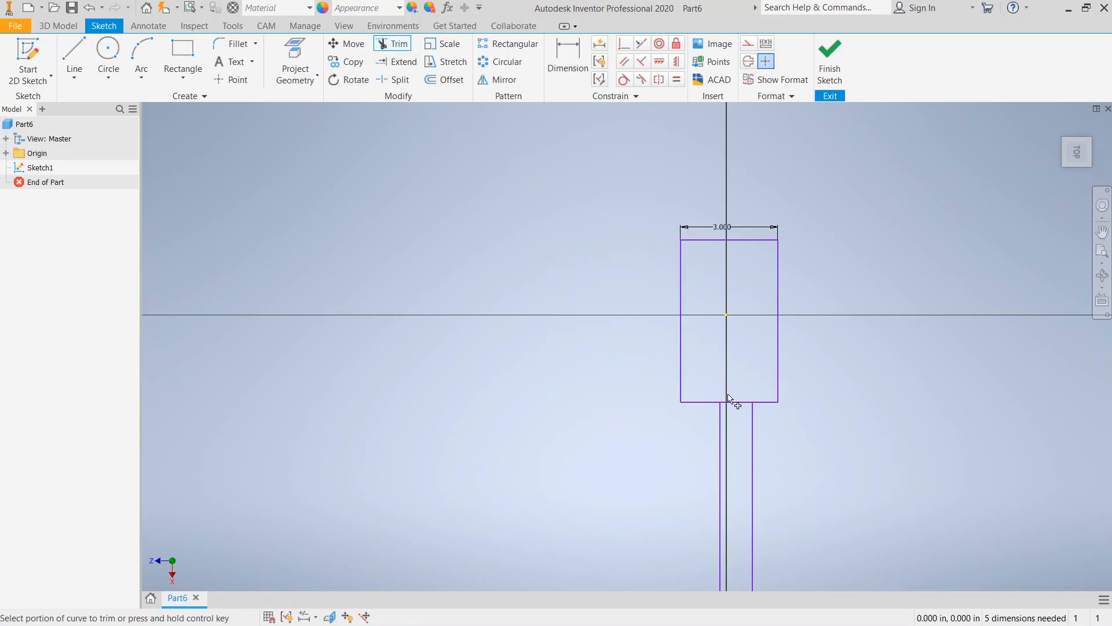
{"action": "left_click", "coordinate": [729, 400]}
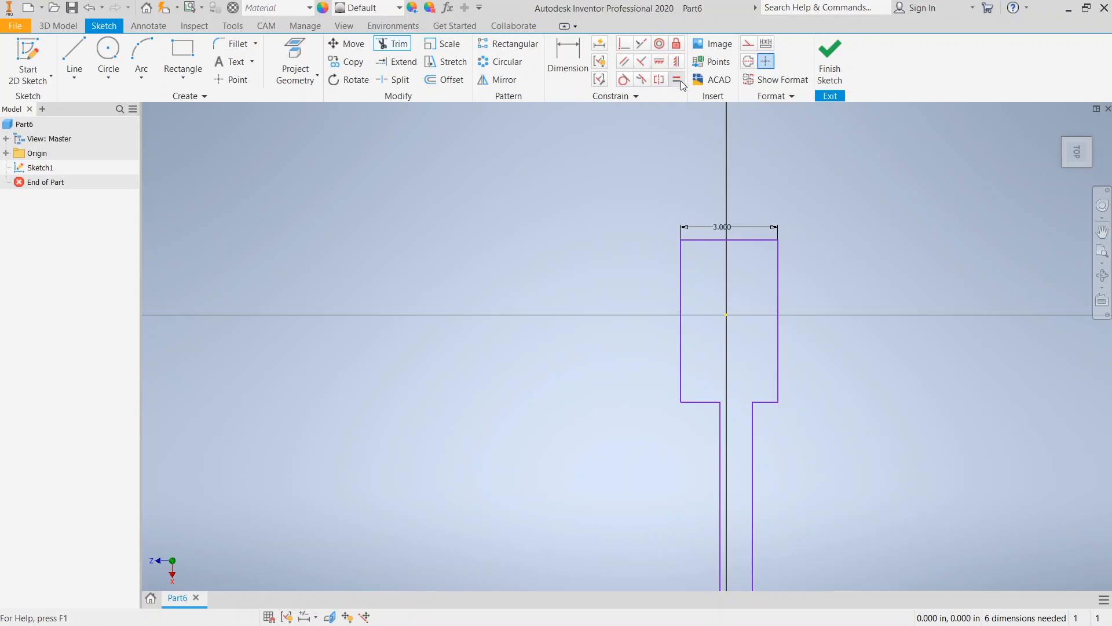
{"action": "left_click", "coordinate": [676, 79]}
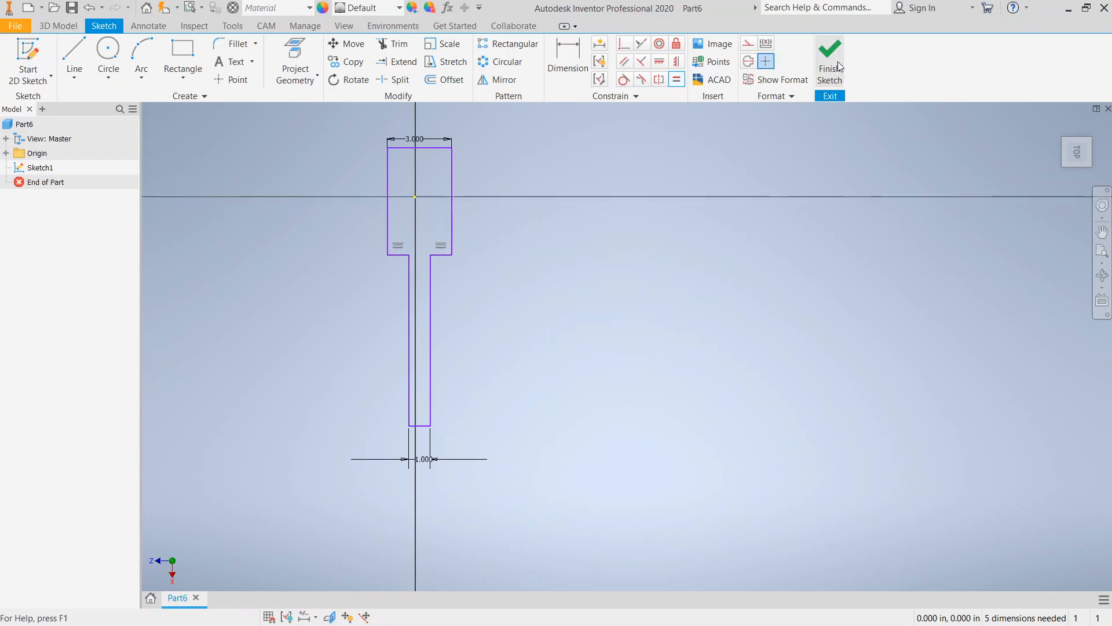
Step: Finish the sketch and extrude the hairbrush outline into a 0.5 in solid
{"action": "left_click", "coordinate": [829, 49]}
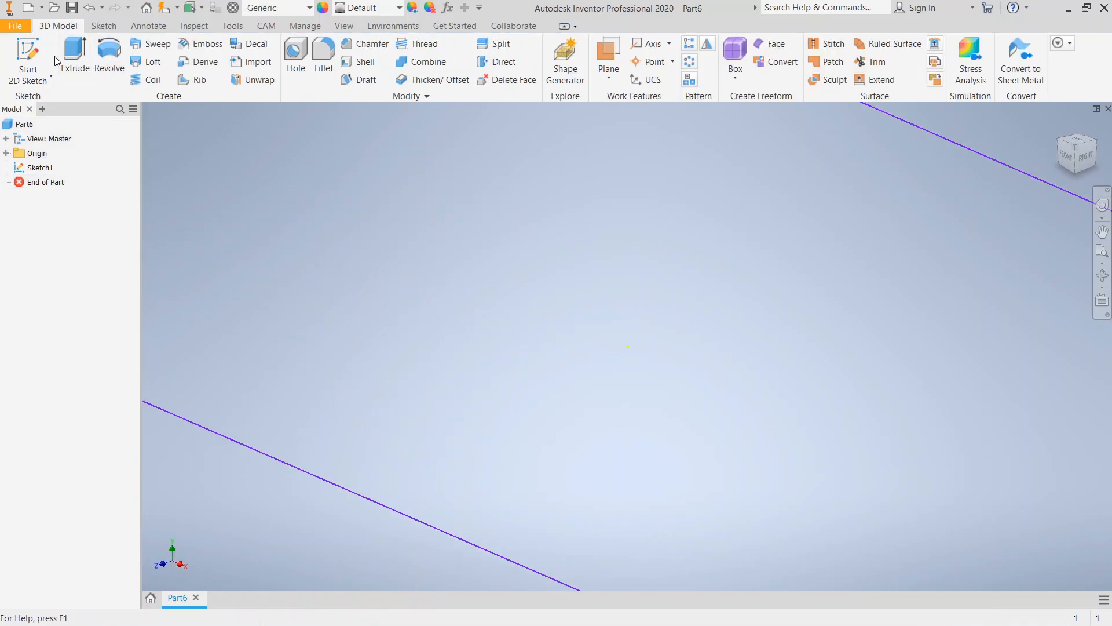
{"action": "left_click", "coordinate": [74, 55]}
{"action": "type", "text": ".5"}
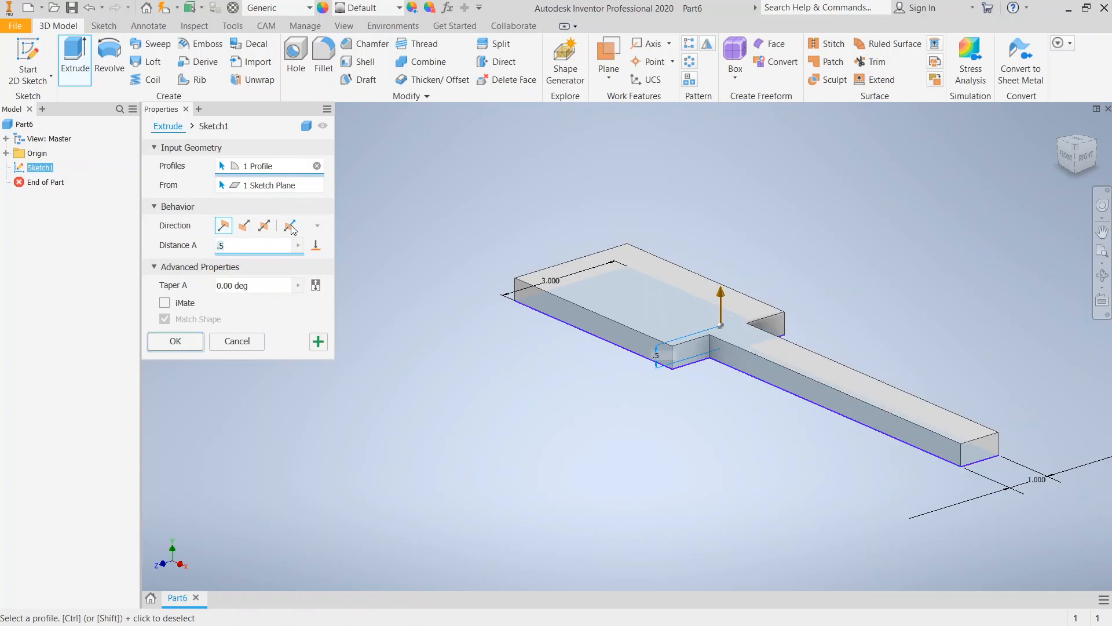
{"action": "left_click", "coordinate": [175, 342]}
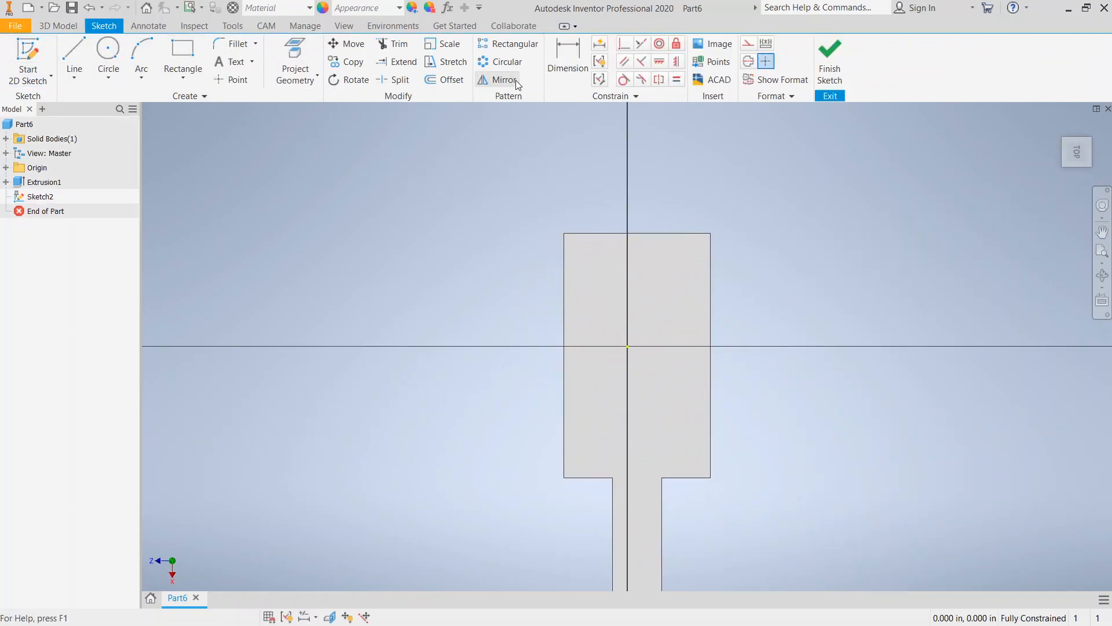
Step: Project the head edges into Sketch2 and place a .050 circle at the top-left corner
{"action": "left_click", "coordinate": [294, 52]}
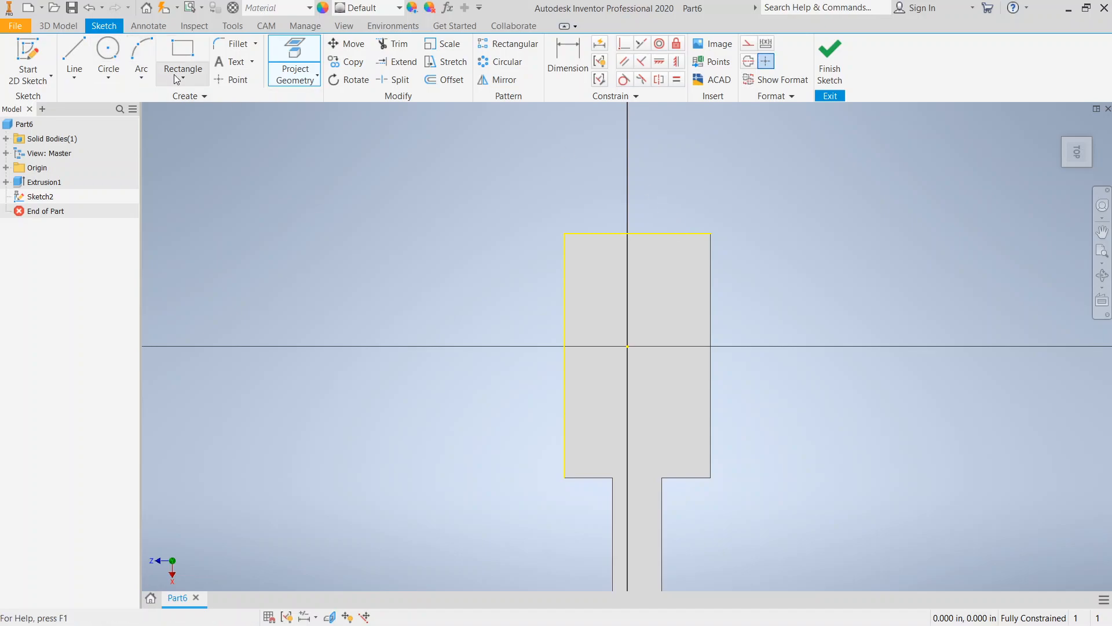
{"action": "left_click", "coordinate": [108, 53]}
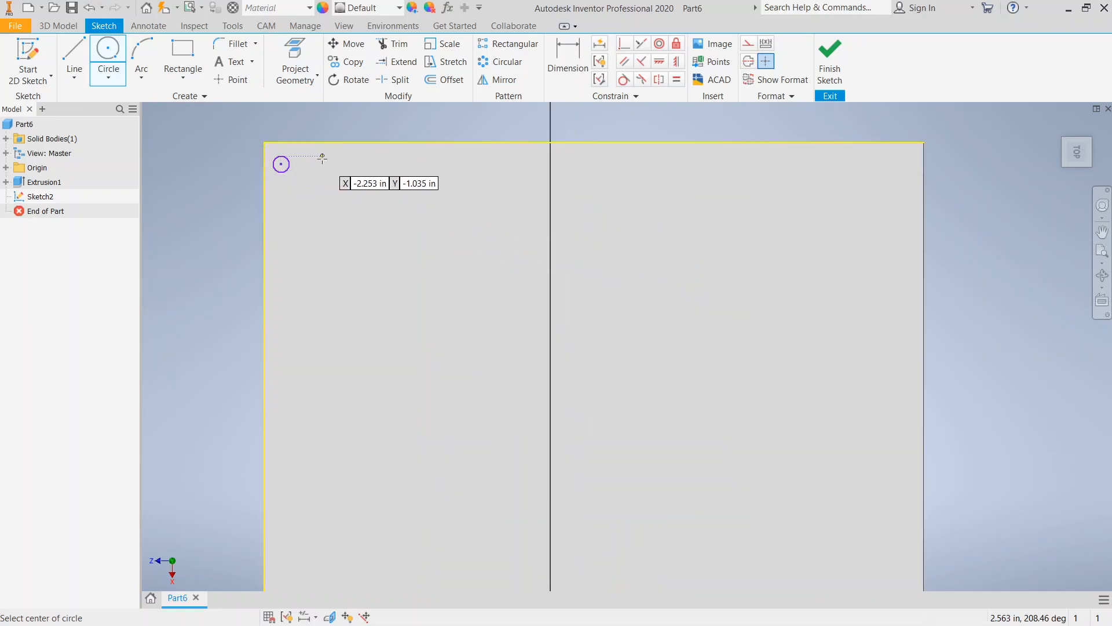
{"action": "left_click", "coordinate": [568, 58]}
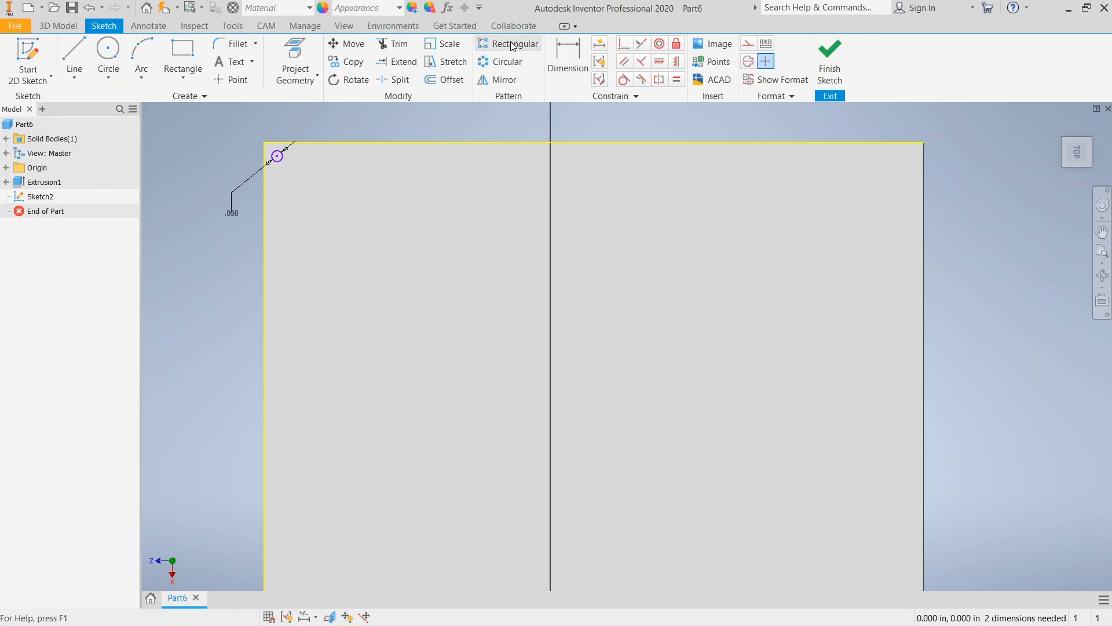
{"action": "mouse_move", "coordinate": [506, 73]}
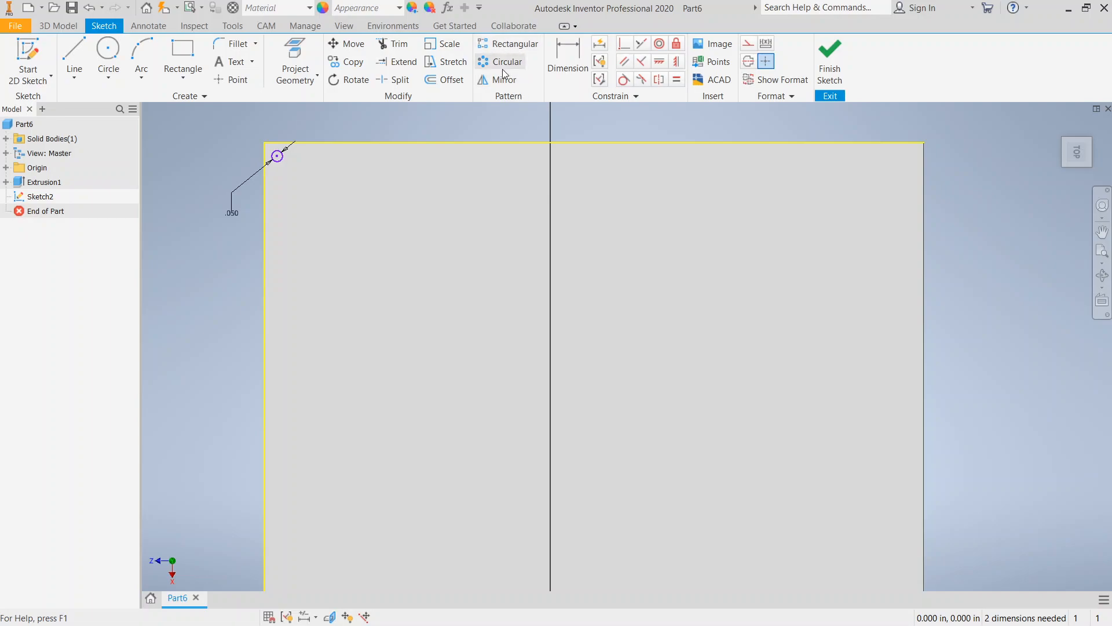
{"action": "left_click", "coordinate": [514, 43]}
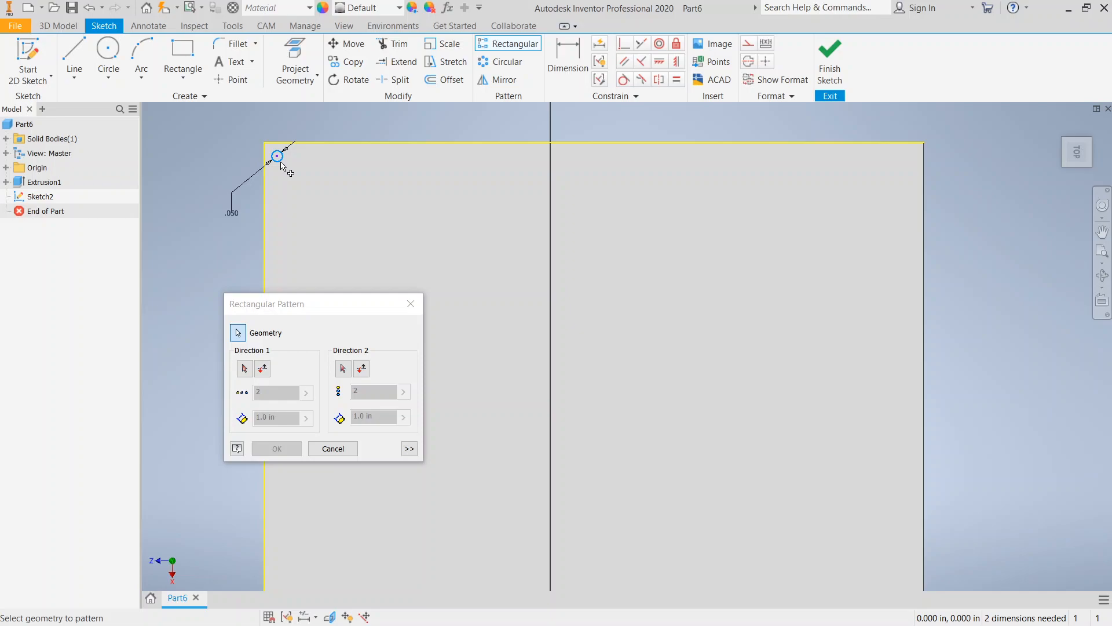
Step: Pick the small circle and its repeat directions, setting the spacing to .1 in
{"action": "left_click", "coordinate": [244, 368]}
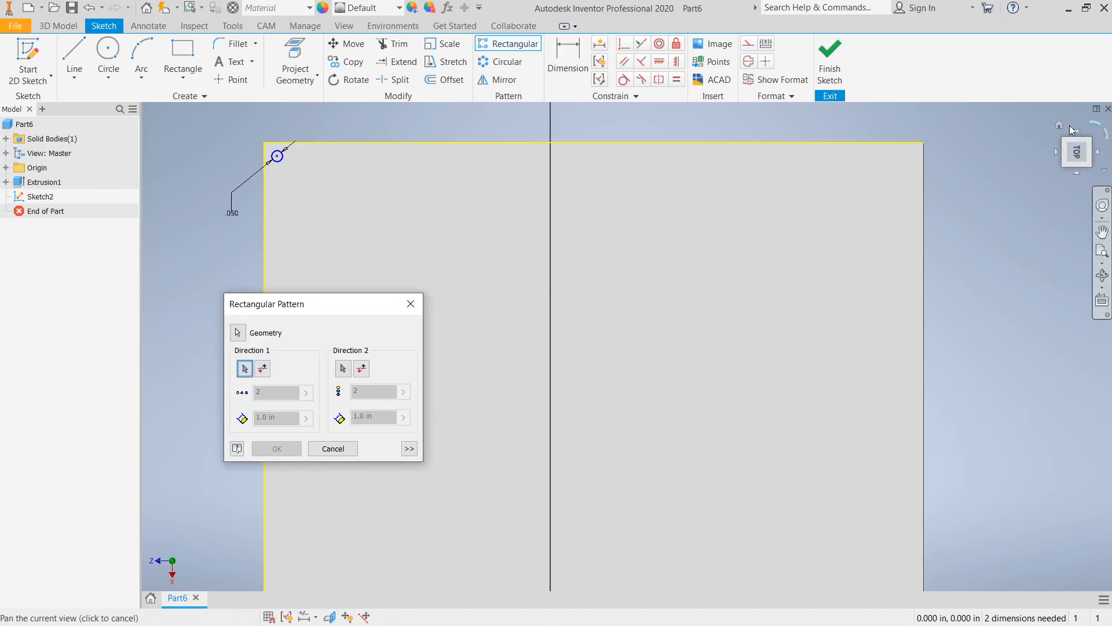
{"action": "left_click", "coordinate": [262, 369]}
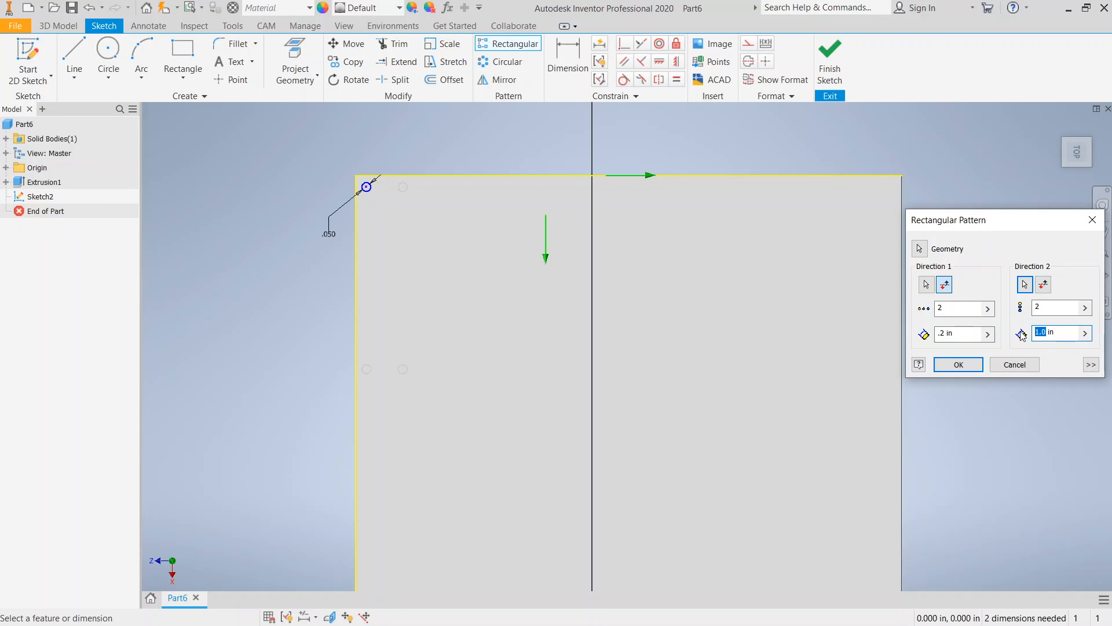
{"action": "type", "text": ".2 in"}
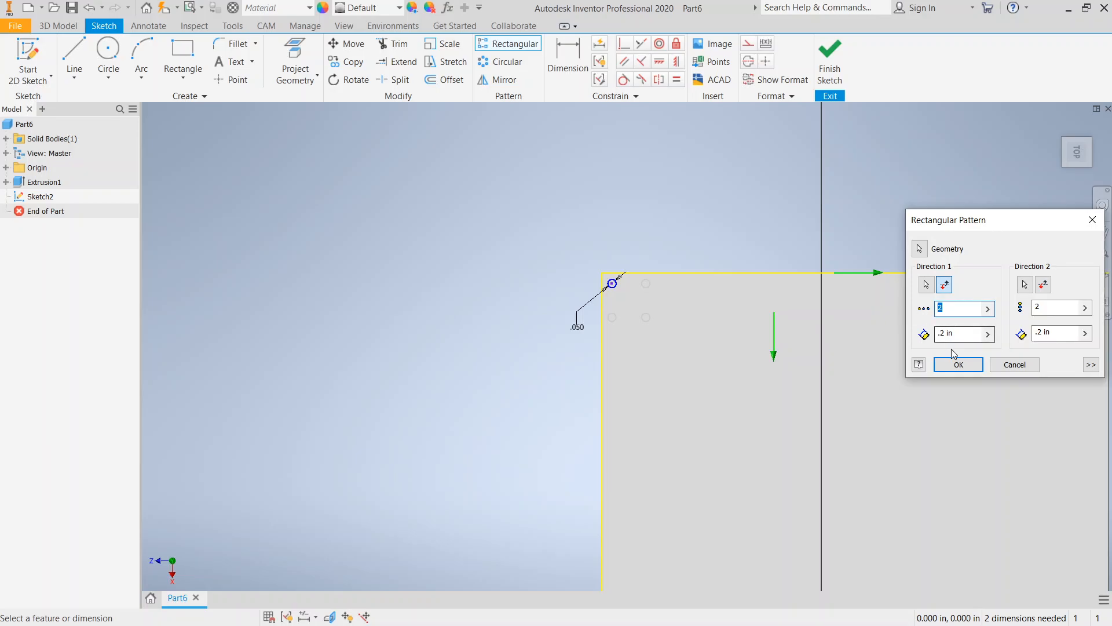
{"action": "left_click", "coordinate": [955, 335]}
{"action": "type", "text": ".1"}
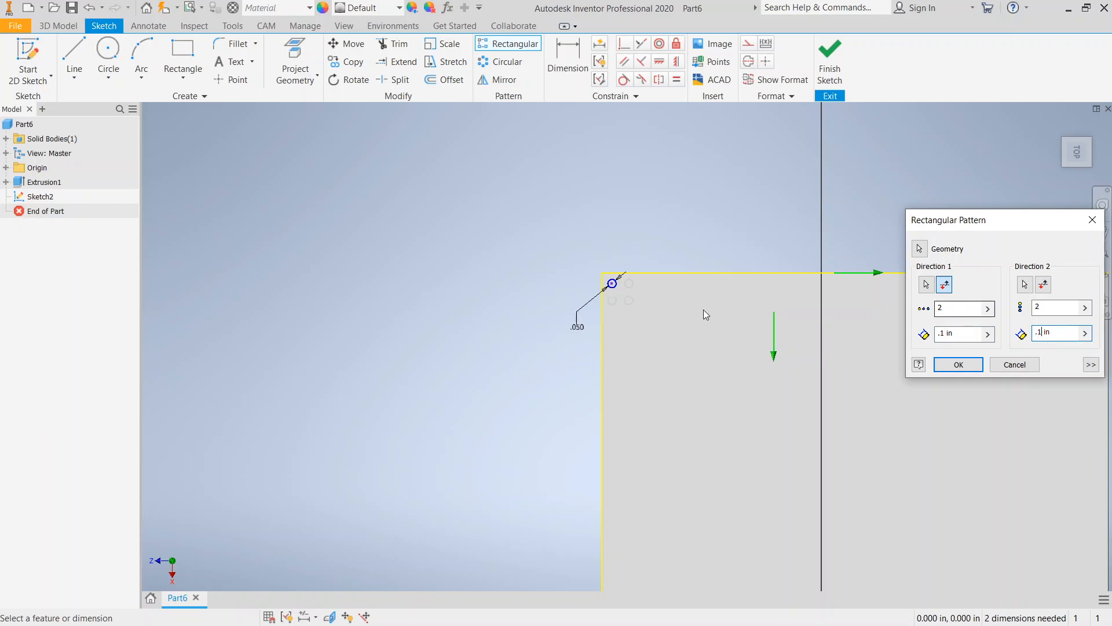
{"action": "left_click", "coordinate": [955, 308]}
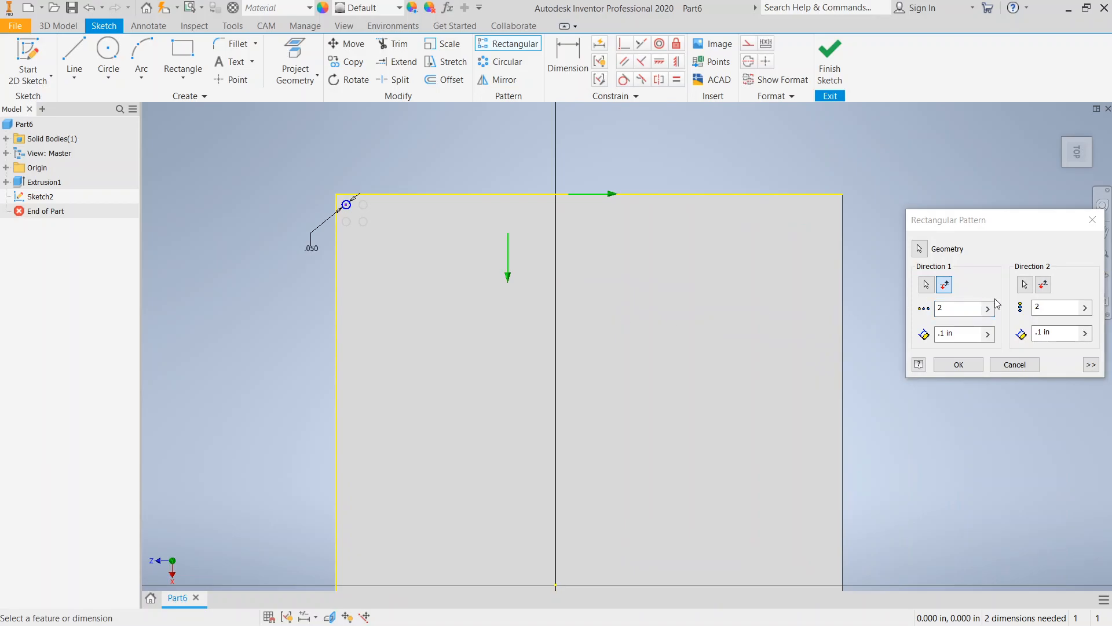
Step: Set the grid counts to 30 by 50 and accept the bristle pattern
{"action": "left_click", "coordinate": [958, 308]}
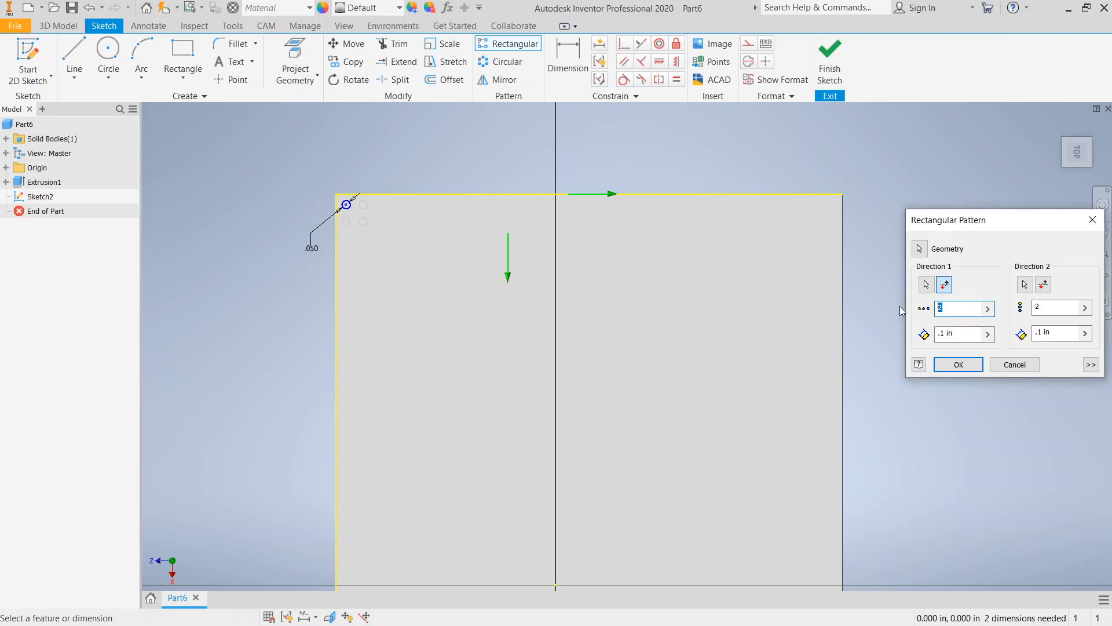
{"action": "type", "text": "10"}
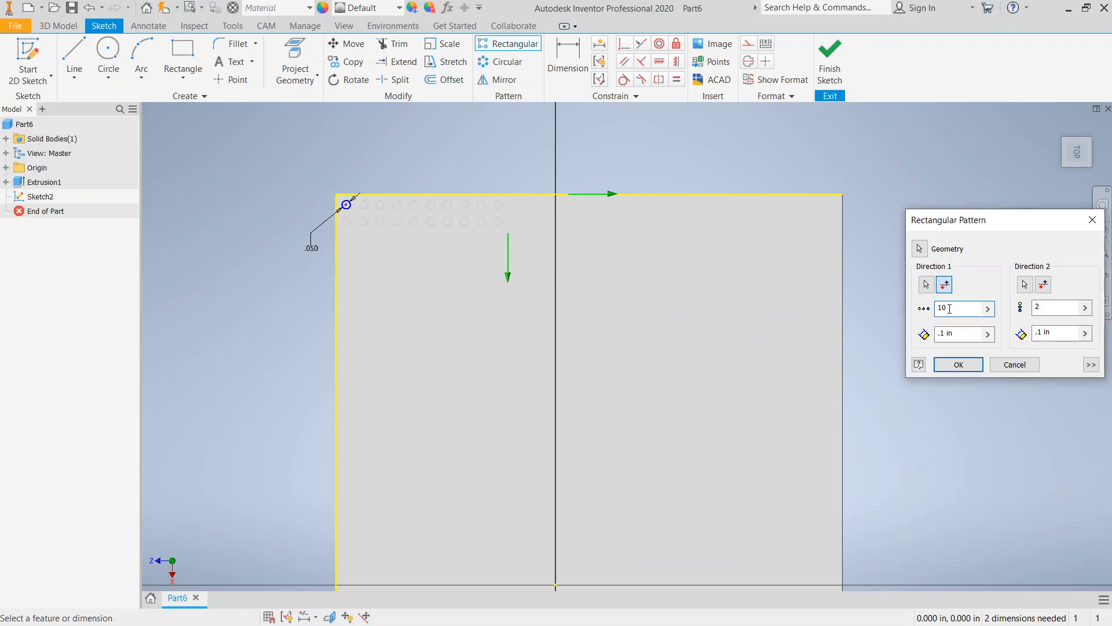
{"action": "type", "text": "30"}
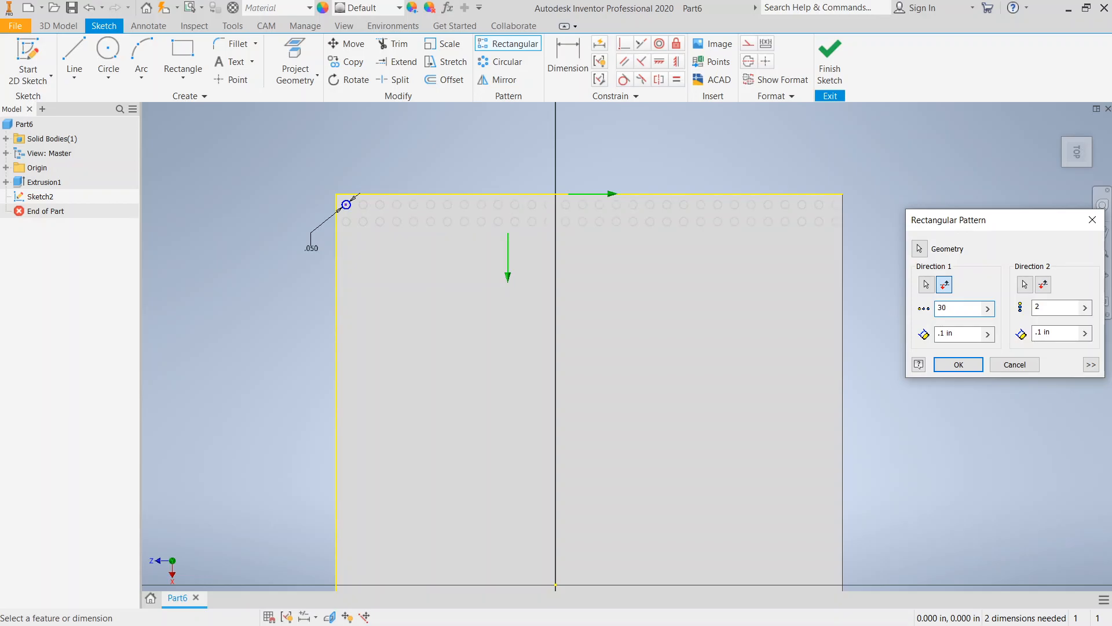
{"action": "left_click", "coordinate": [1057, 308]}
{"action": "type", "text": "40"}
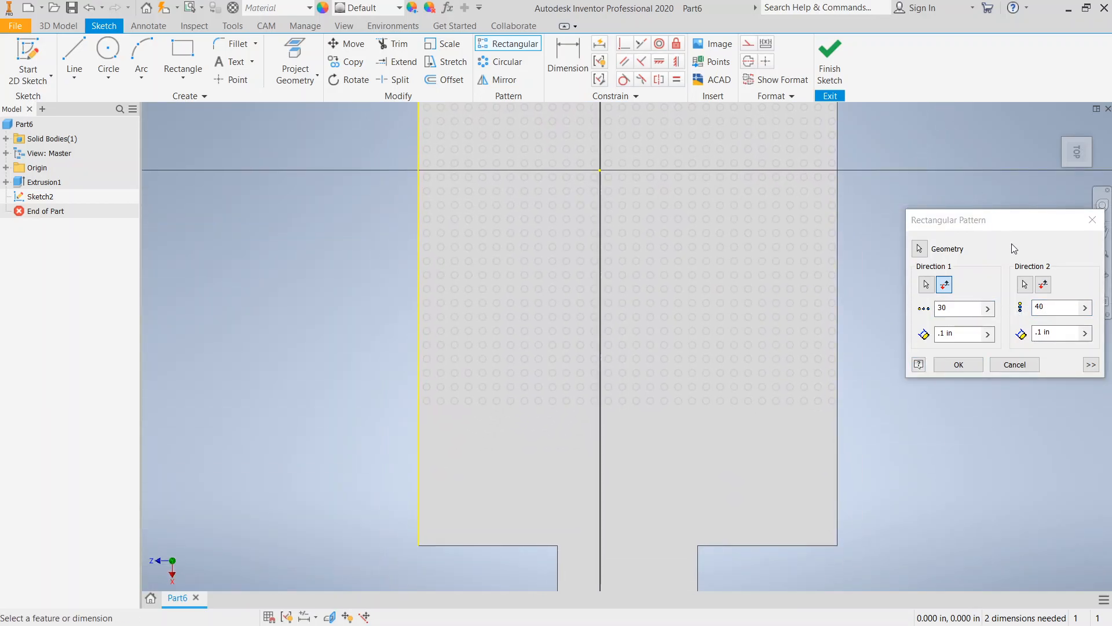
{"action": "type", "text": "50"}
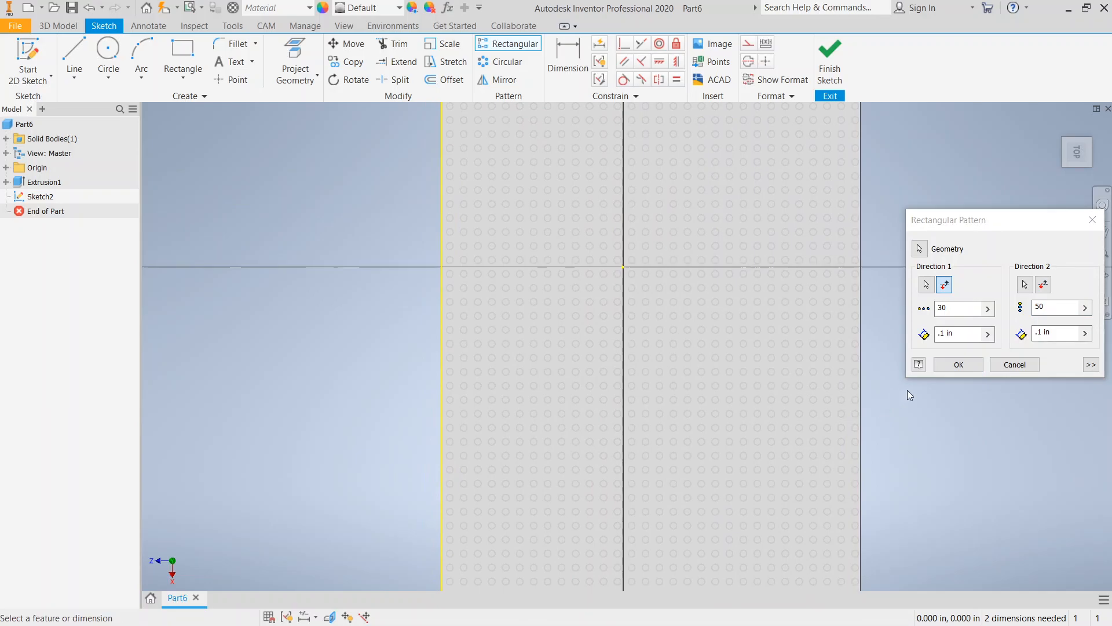
{"action": "left_click", "coordinate": [958, 365]}
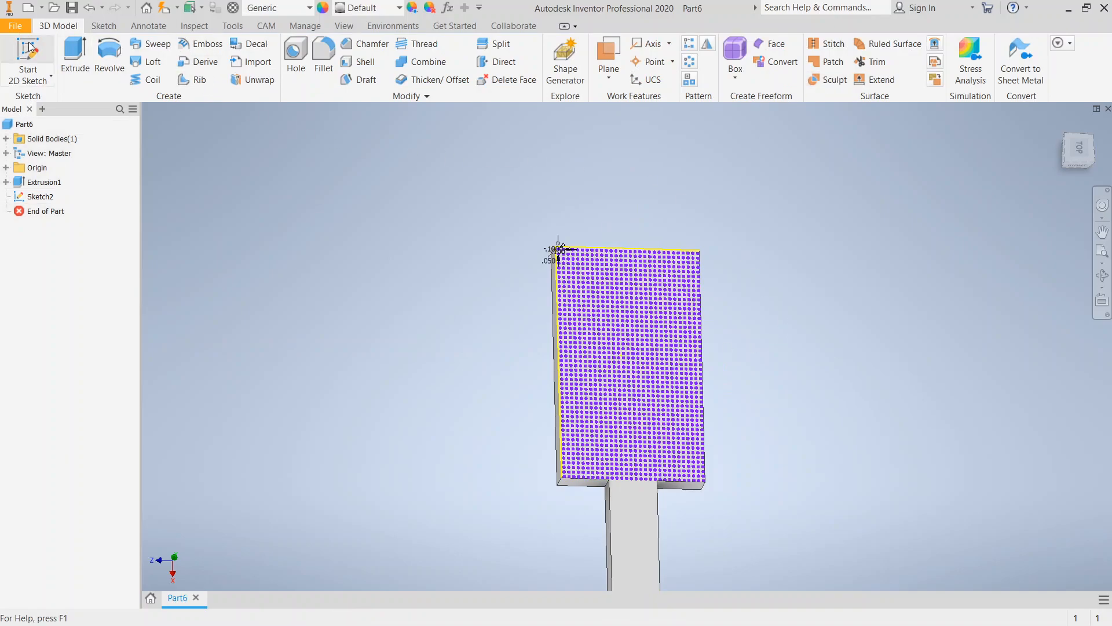
{"action": "mouse_move", "coordinate": [73, 46]}
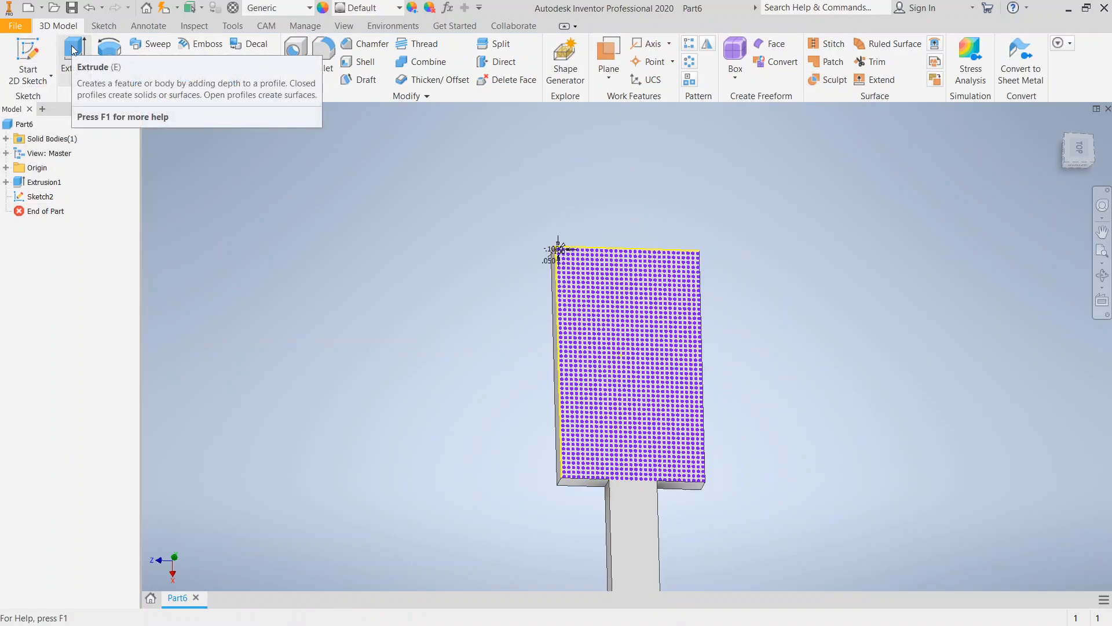
{"action": "mouse_move", "coordinate": [530, 264]}
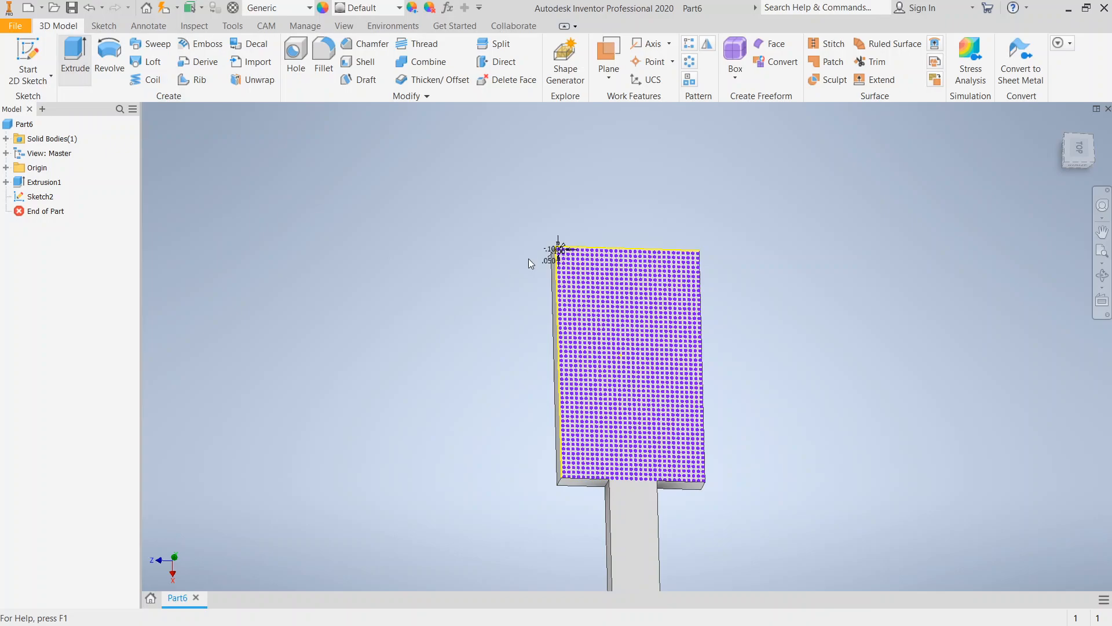
{"action": "mouse_move", "coordinate": [581, 258]}
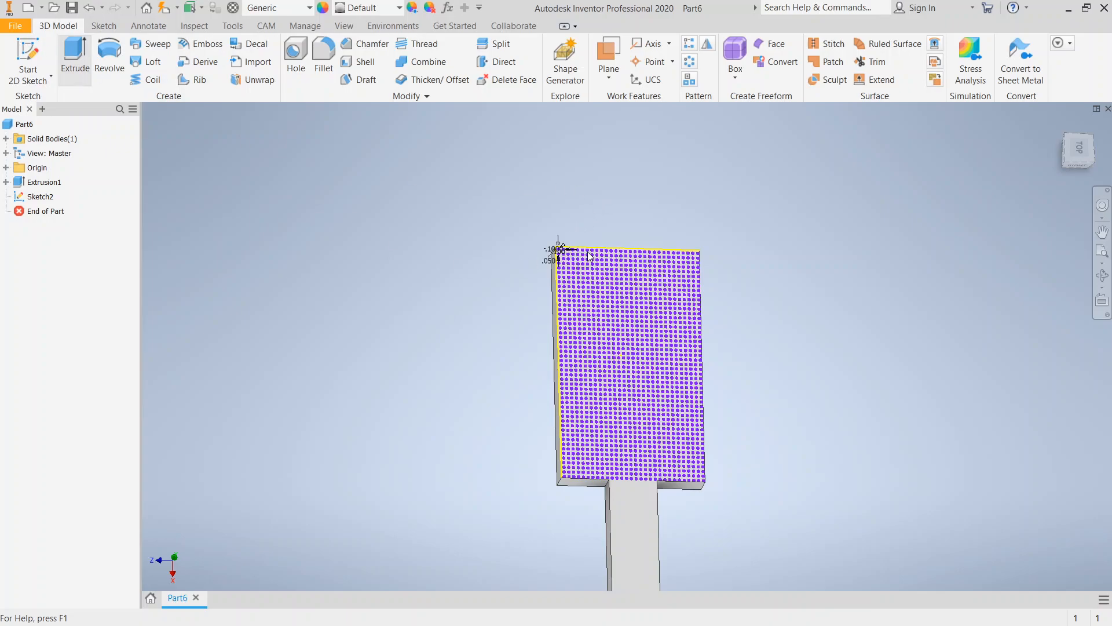
Step: Start an Extrude for the bristle circles on the finished grid sketch
{"action": "left_click", "coordinate": [75, 50]}
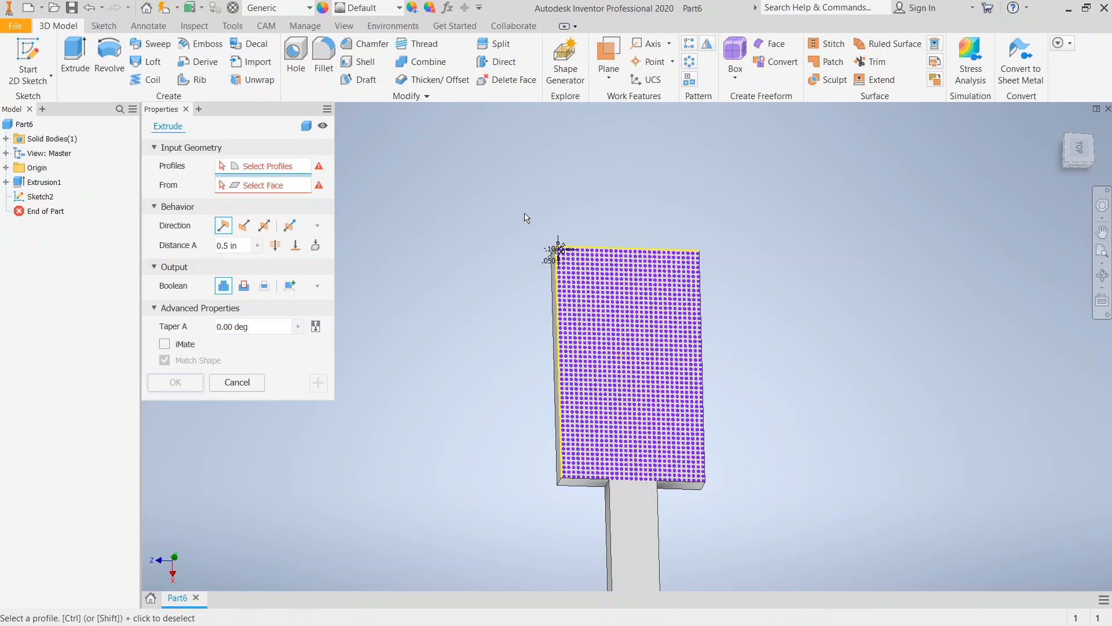
{"action": "mouse_move", "coordinate": [484, 223]}
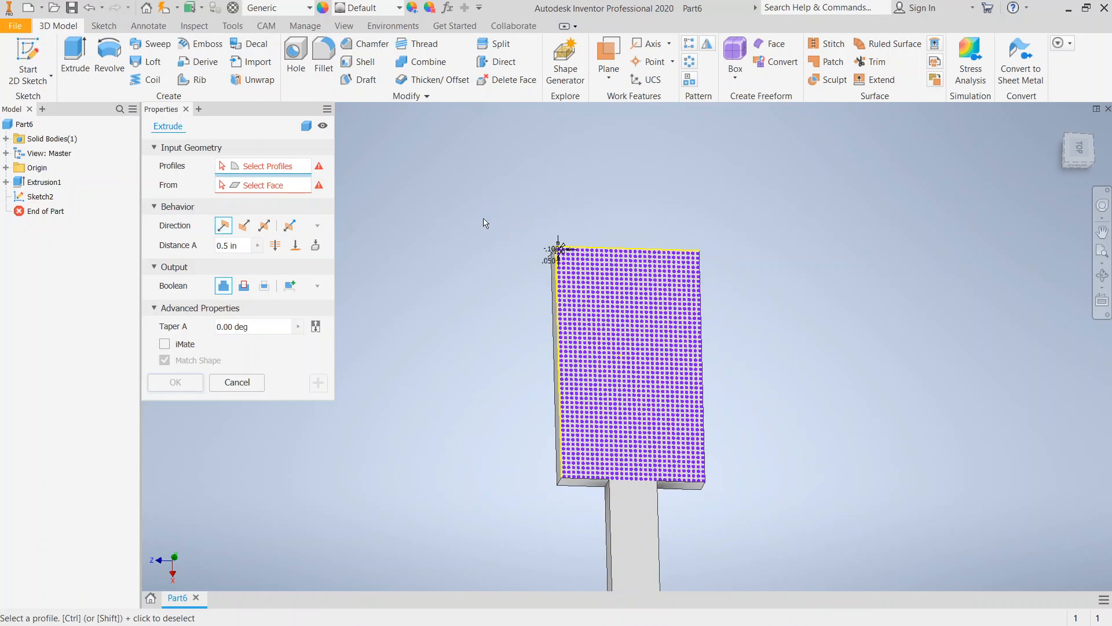
{"action": "mouse_move", "coordinate": [445, 248]}
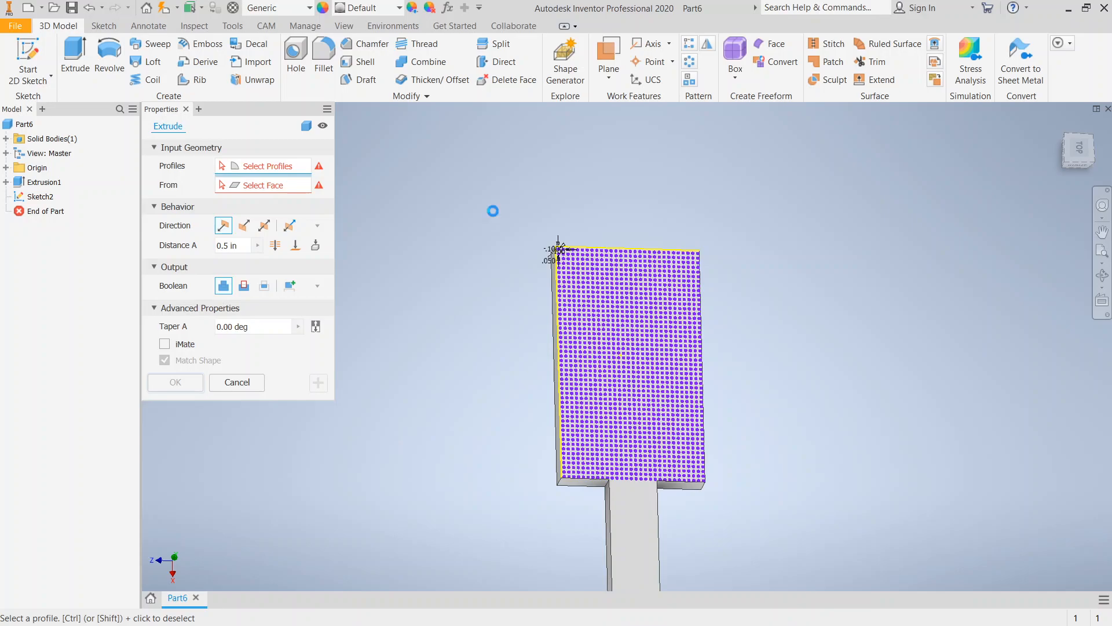
{"action": "mouse_move", "coordinate": [498, 212]}
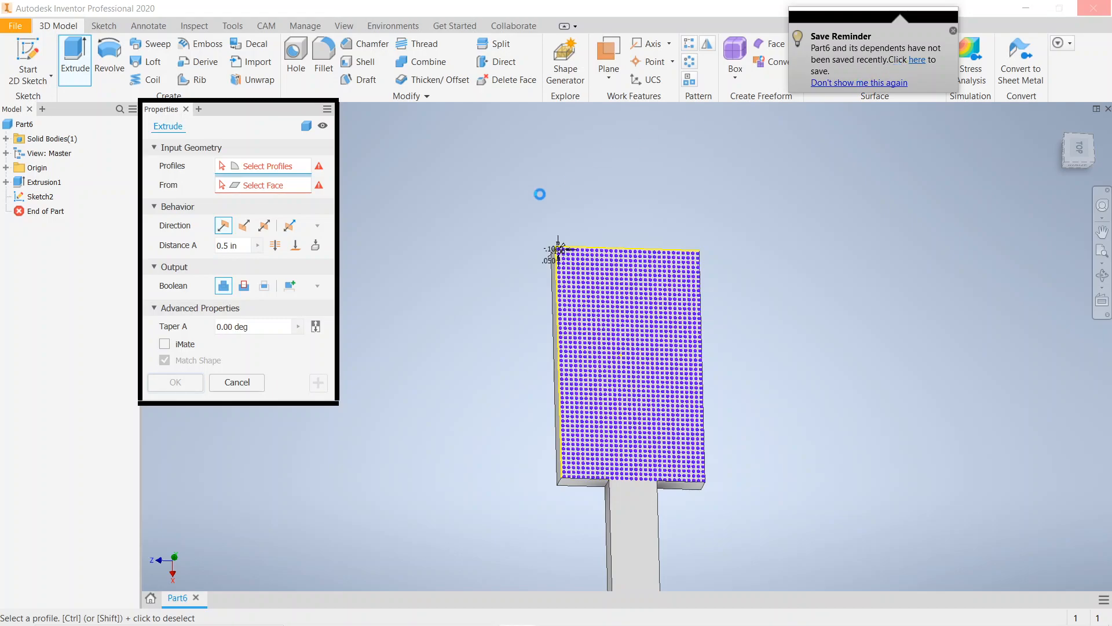
{"action": "mouse_move", "coordinate": [659, 219]}
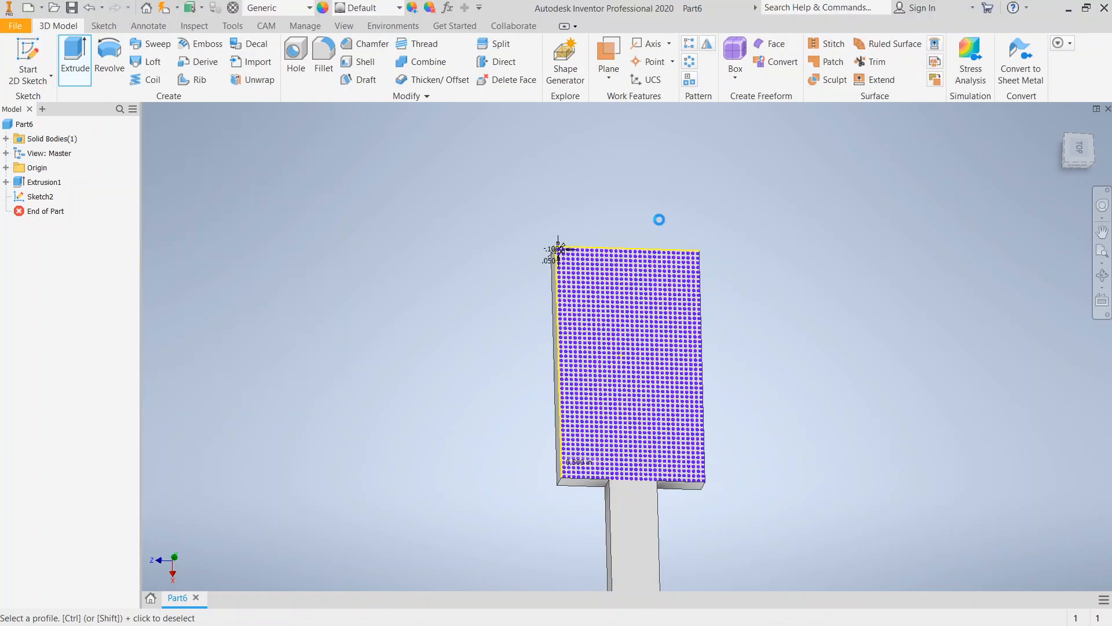
Step: Select all 1500 bristle circles as extrude profiles at 0.500 in
{"action": "left_click", "coordinate": [75, 54]}
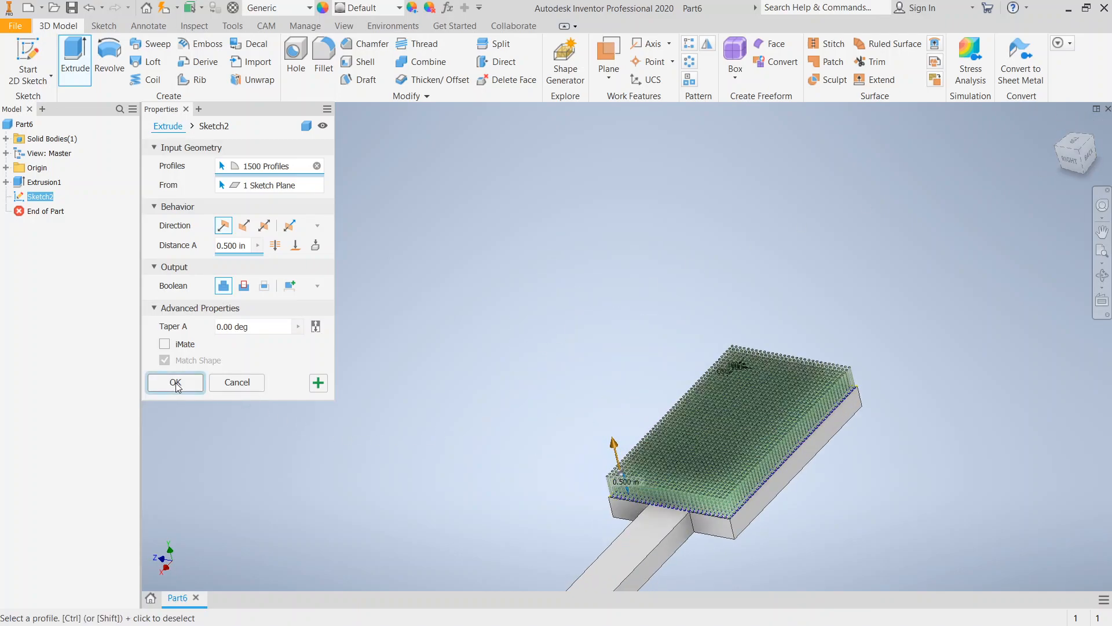
Step: Extrude the 1500 bristle circles 0.500 in up from the brush head as Extrusion2
{"action": "left_click", "coordinate": [175, 382]}
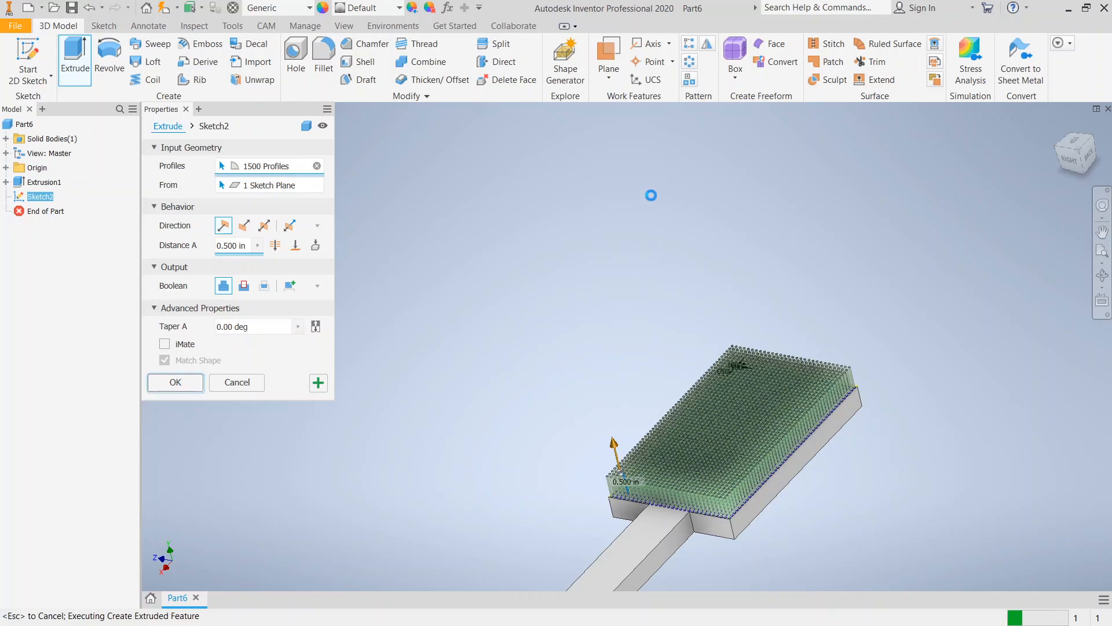
{"action": "mouse_move", "coordinate": [875, 336]}
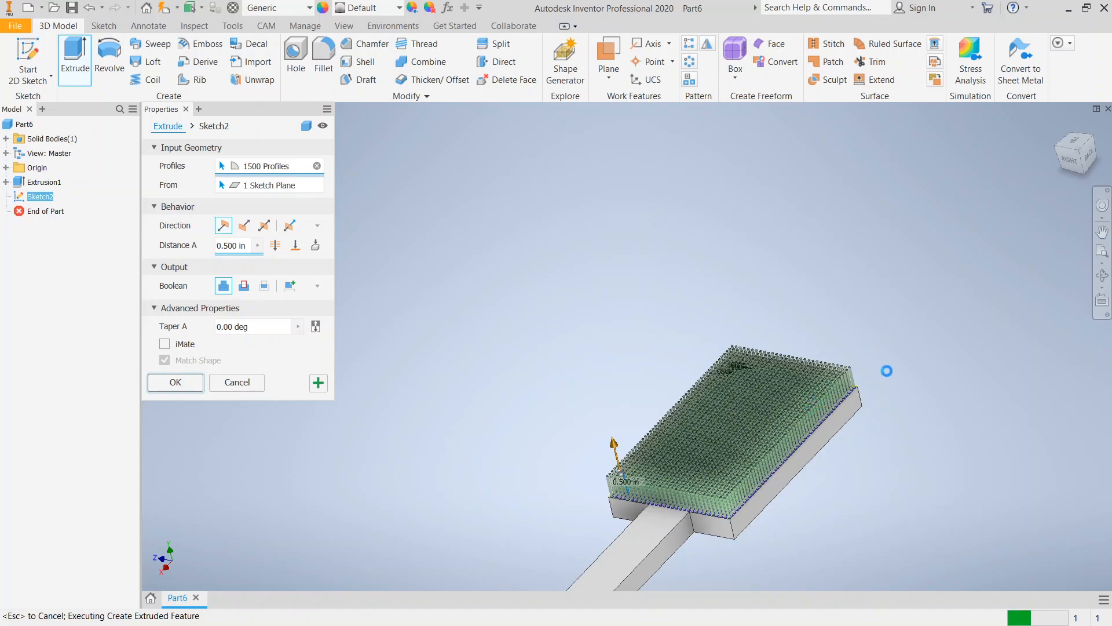
{"action": "mouse_move", "coordinate": [938, 530]}
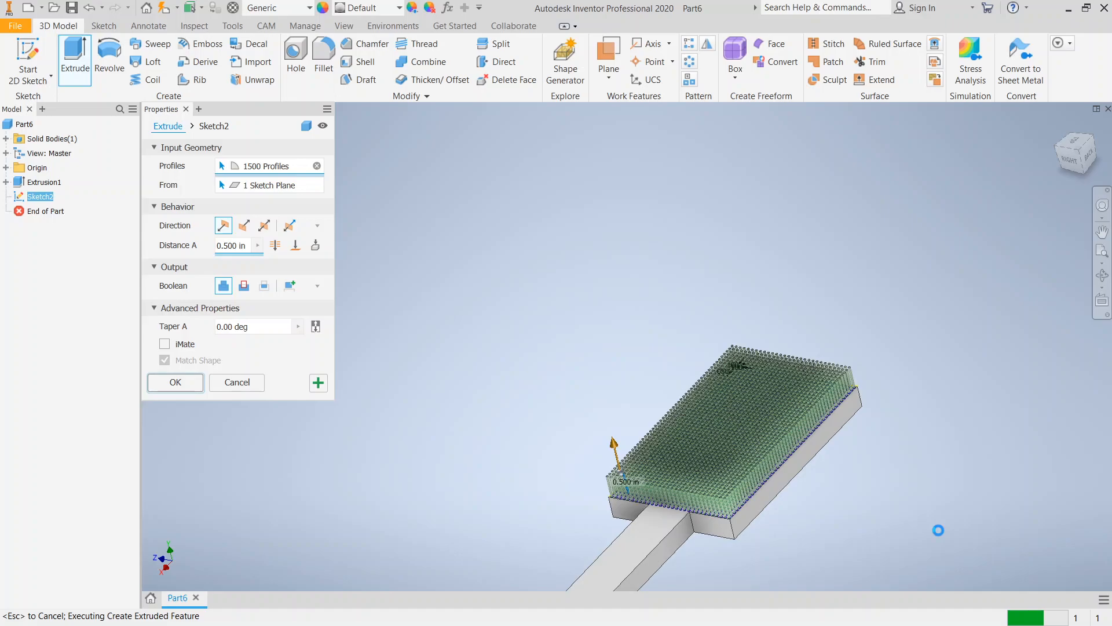
{"action": "left_click", "coordinate": [175, 382]}
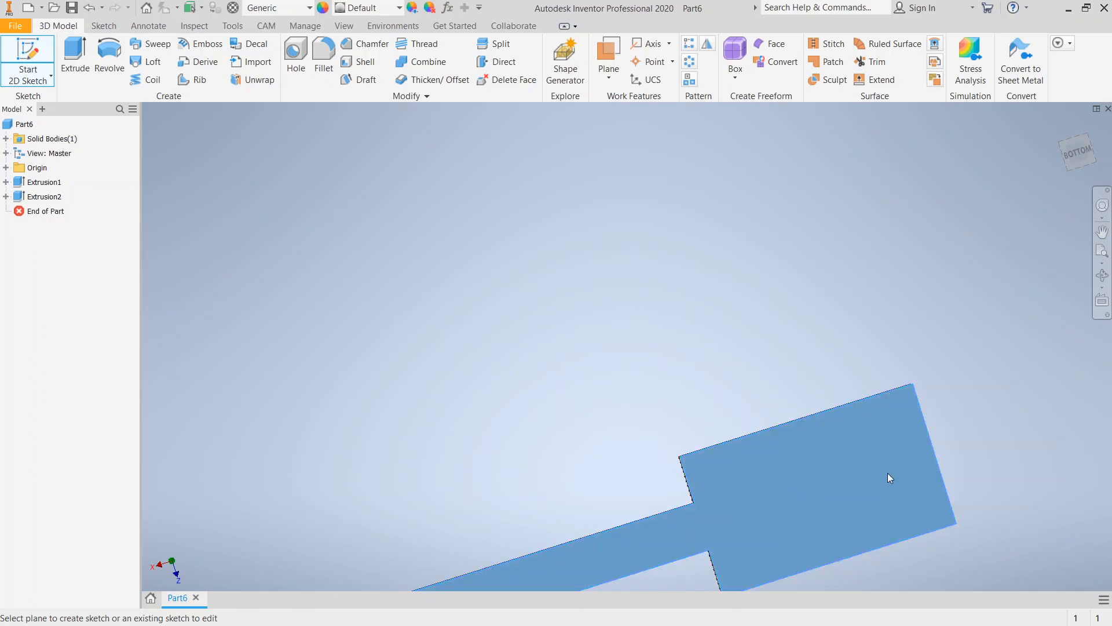
Step: Start Sketch3 on the back face of the brush head and begin a circle
{"action": "left_click", "coordinate": [24, 55]}
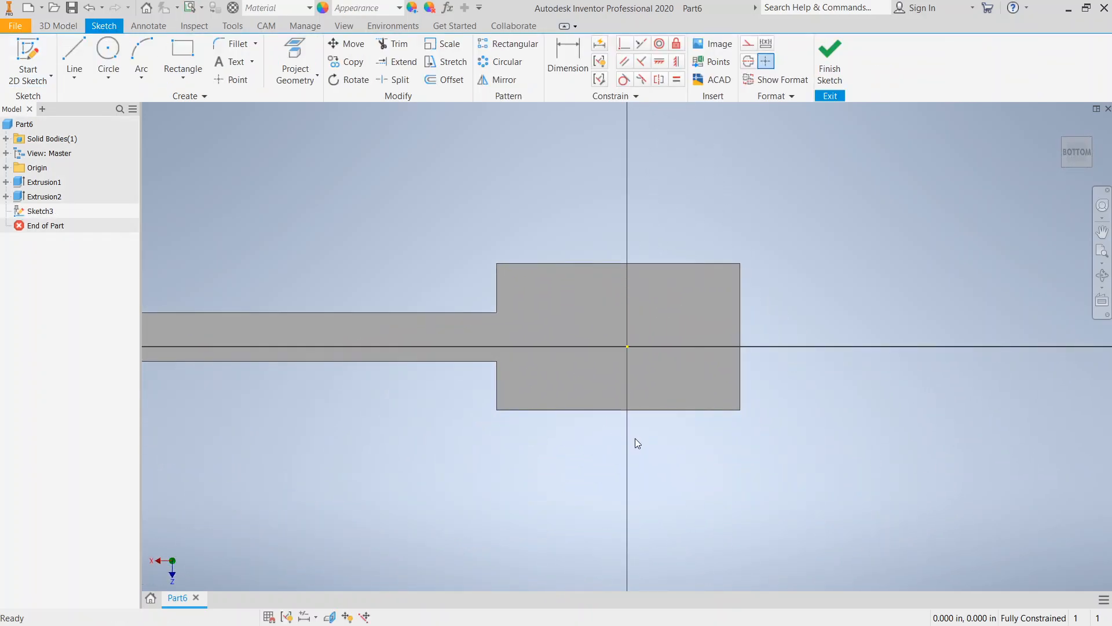
{"action": "mouse_move", "coordinate": [584, 266]}
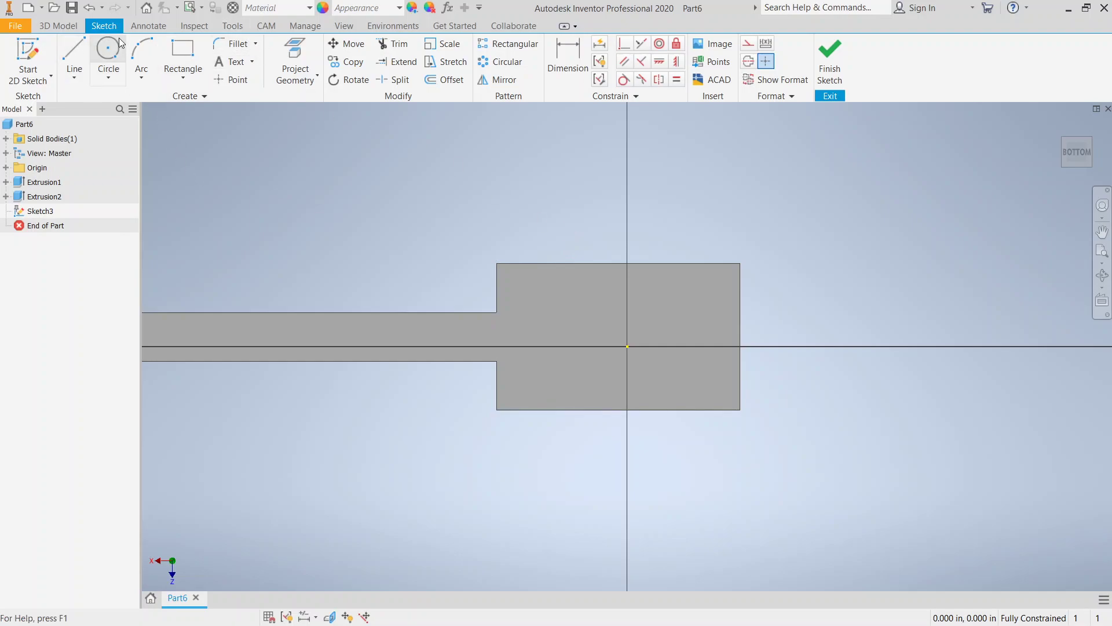
{"action": "mouse_move", "coordinate": [107, 51]}
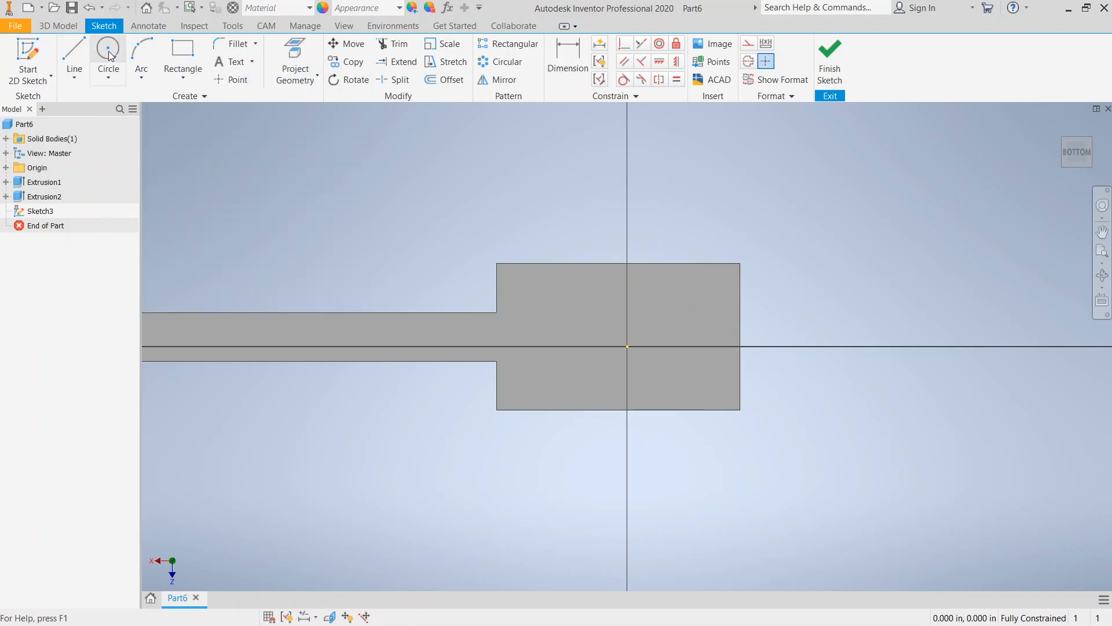
{"action": "left_click", "coordinate": [108, 47]}
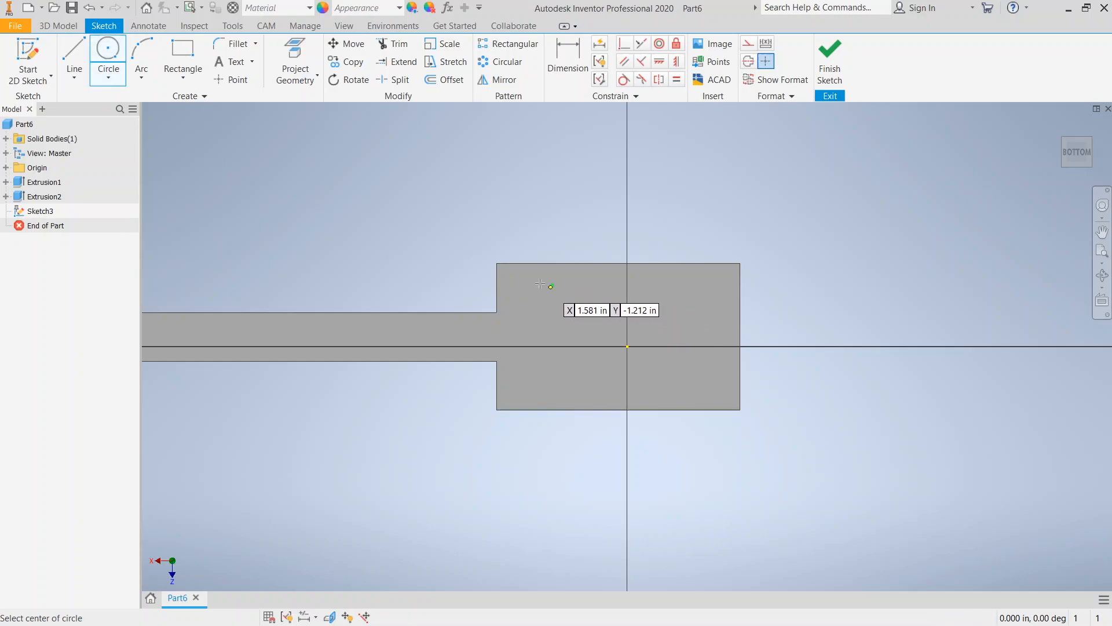
{"action": "mouse_move", "coordinate": [620, 282]}
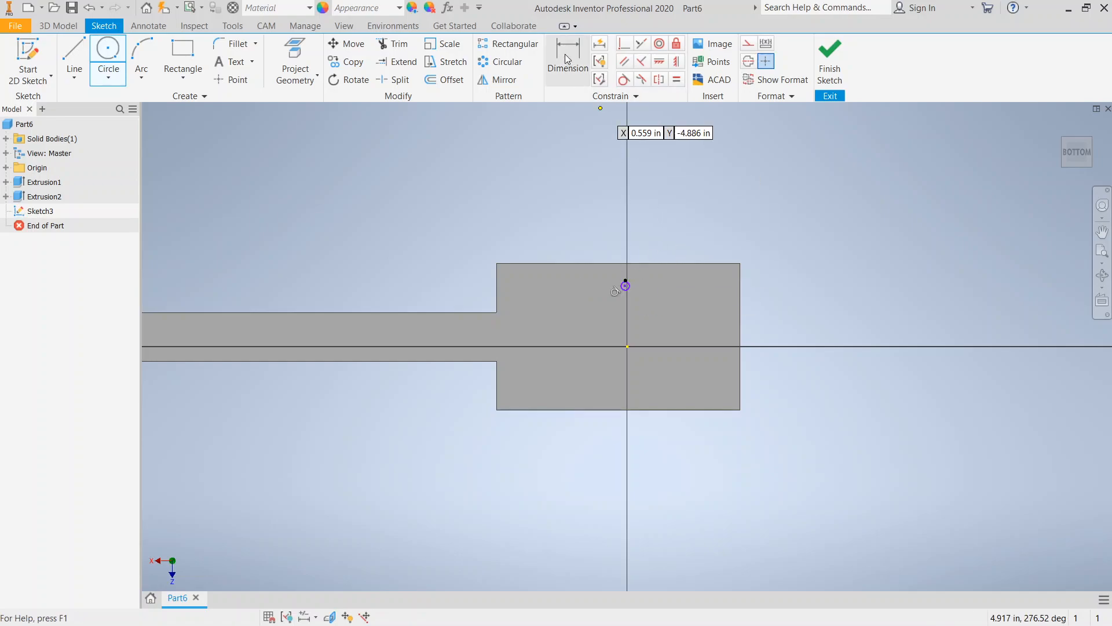
Step: Dimension the small circle above the head centre to .05
{"action": "left_click", "coordinate": [568, 56]}
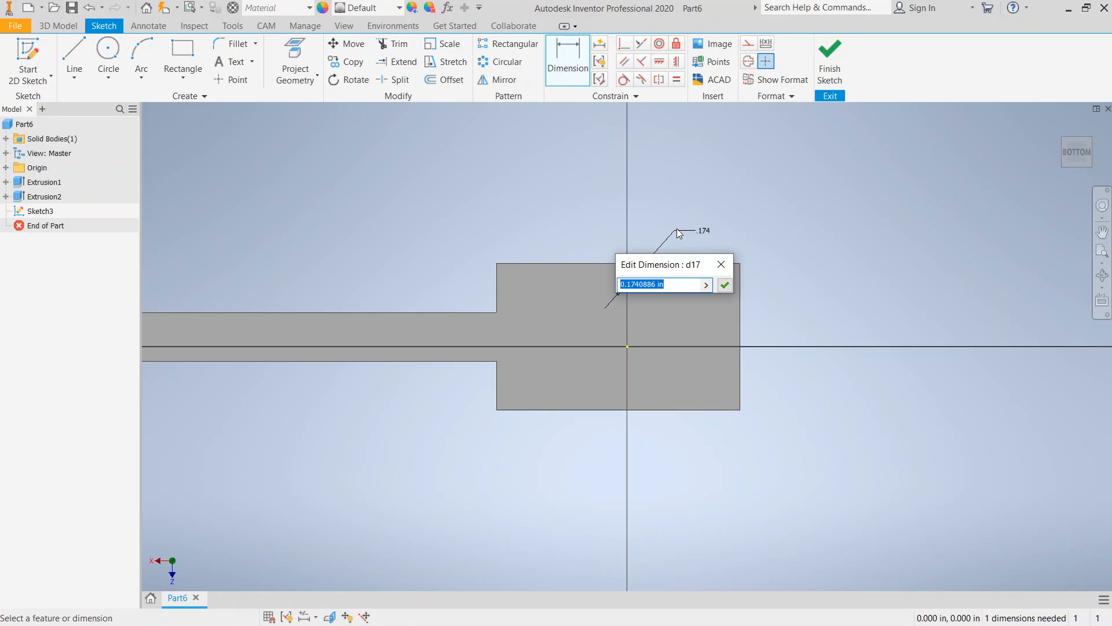
{"action": "type", "text": ".05"}
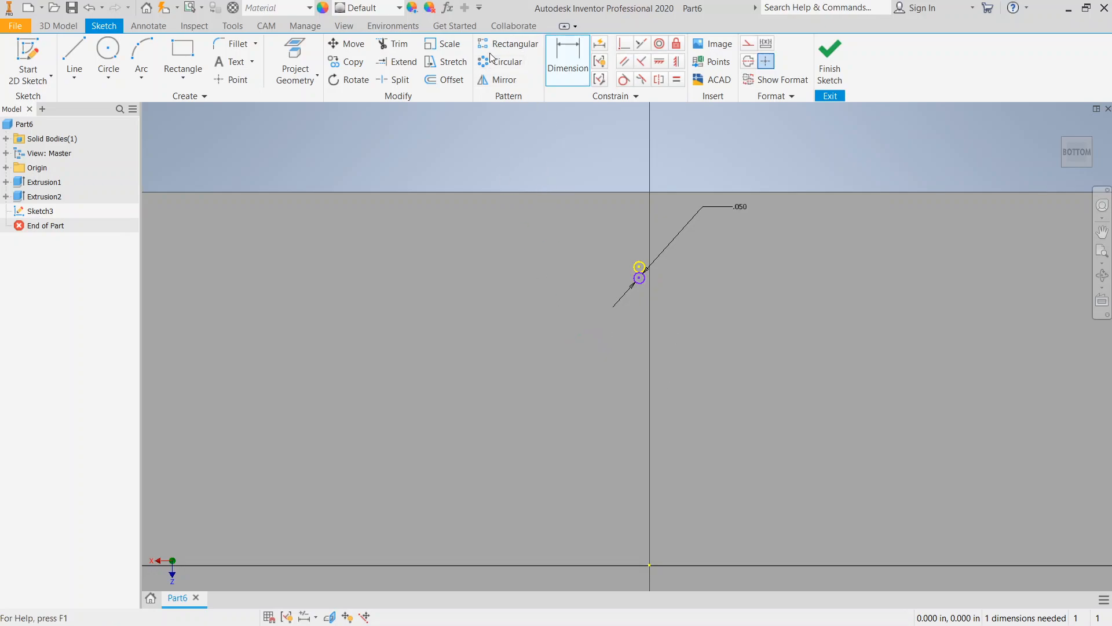
{"action": "mouse_move", "coordinate": [368, 62]}
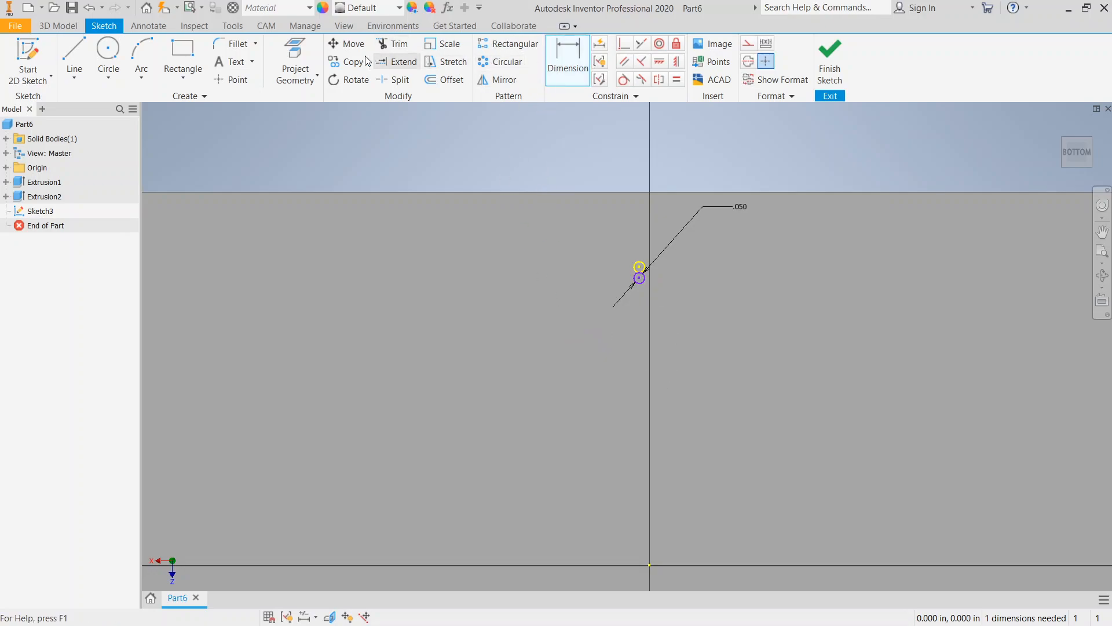
Step: Place a sketch point and start a Circular Pattern for the small circle
{"action": "left_click", "coordinate": [295, 74]}
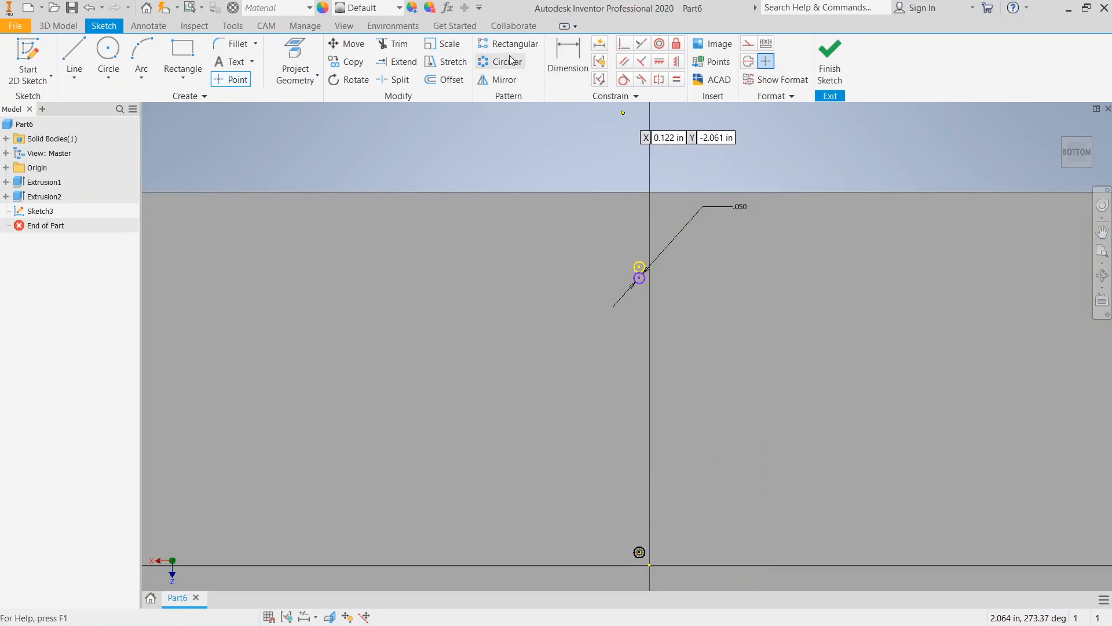
{"action": "left_click", "coordinate": [507, 62]}
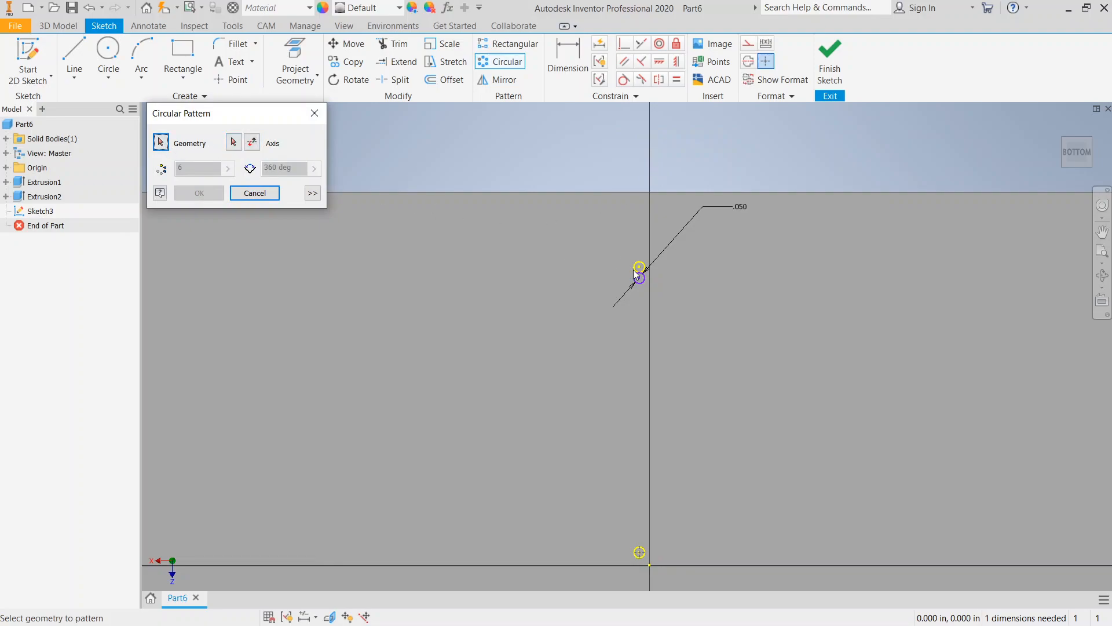
{"action": "mouse_move", "coordinate": [643, 286]}
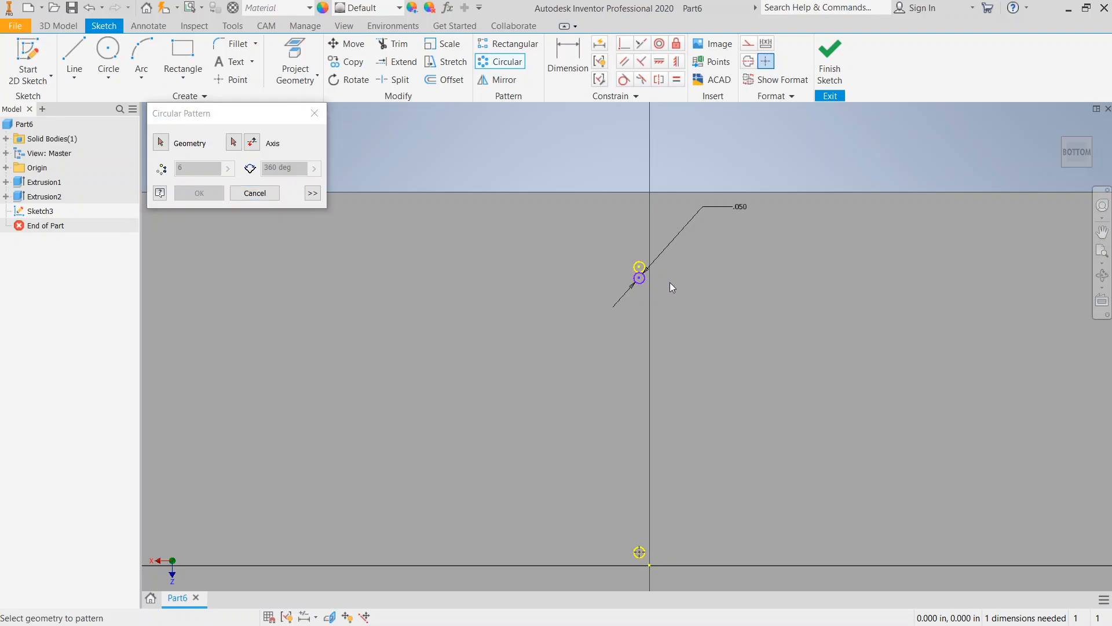
{"action": "mouse_move", "coordinate": [597, 303]}
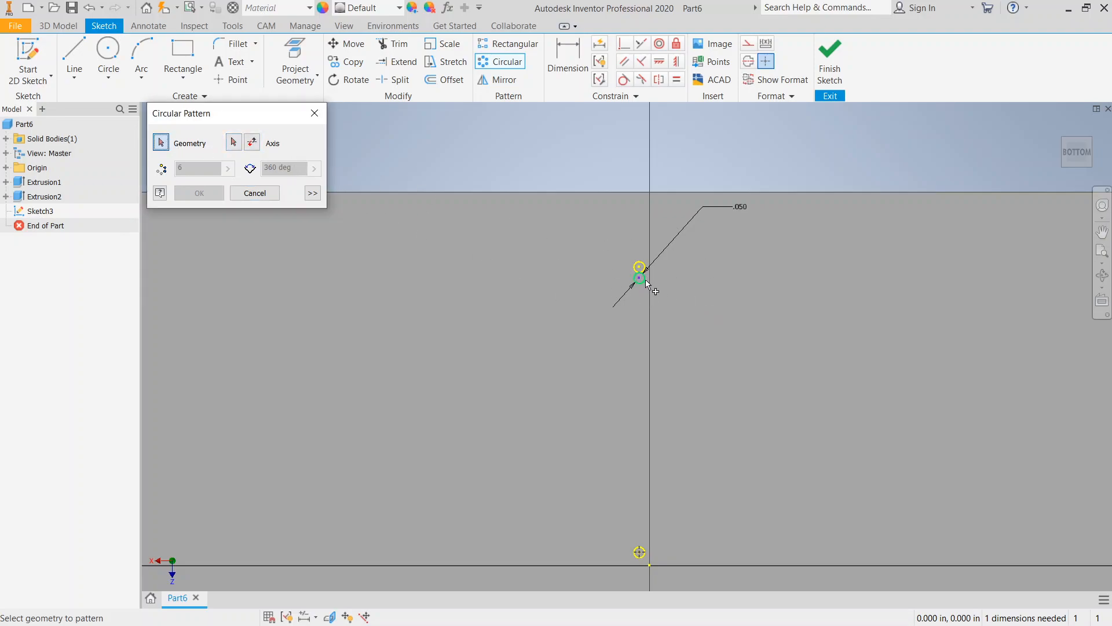
Step: Pattern the small circle 50 times around the head centre and finish the bristle sketch
{"action": "left_click", "coordinate": [234, 142]}
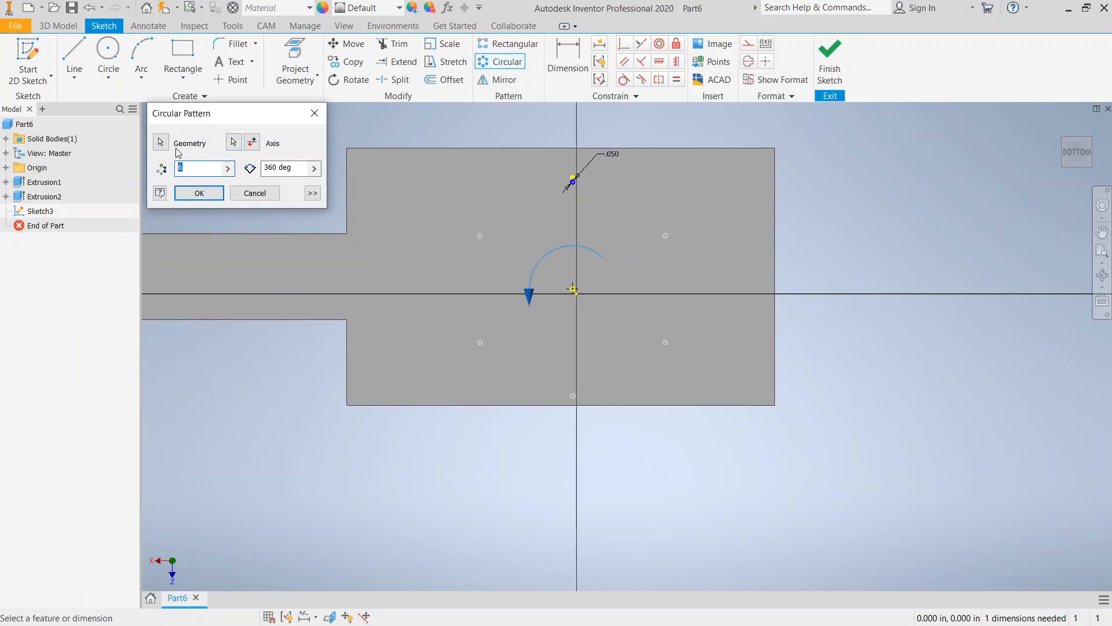
{"action": "type", "text": "50"}
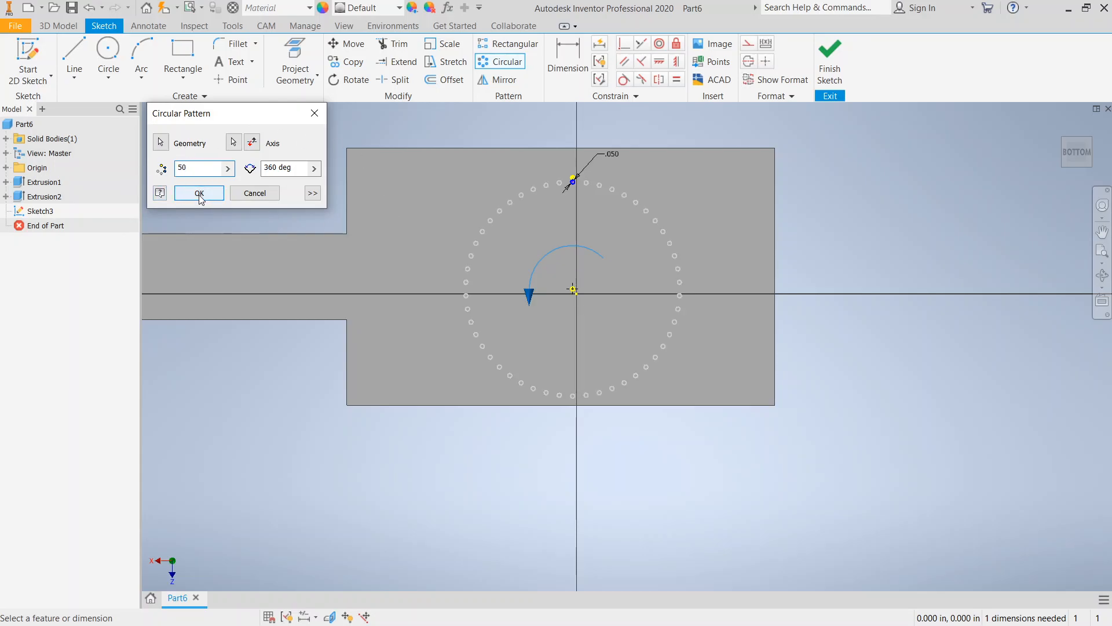
{"action": "left_click", "coordinate": [199, 193]}
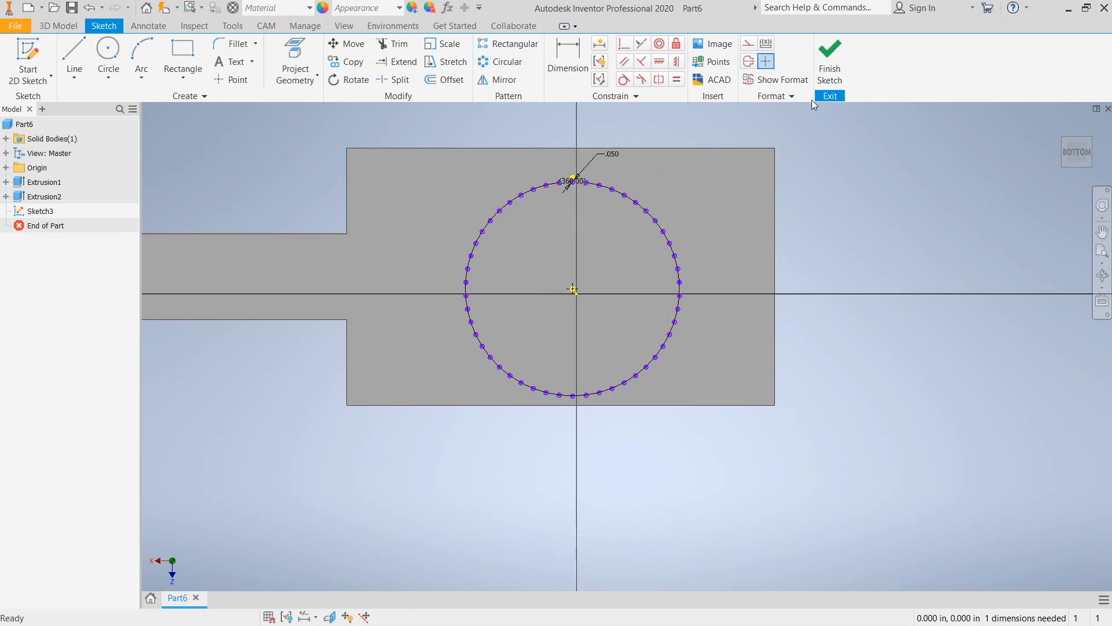
{"action": "mouse_move", "coordinate": [830, 70]}
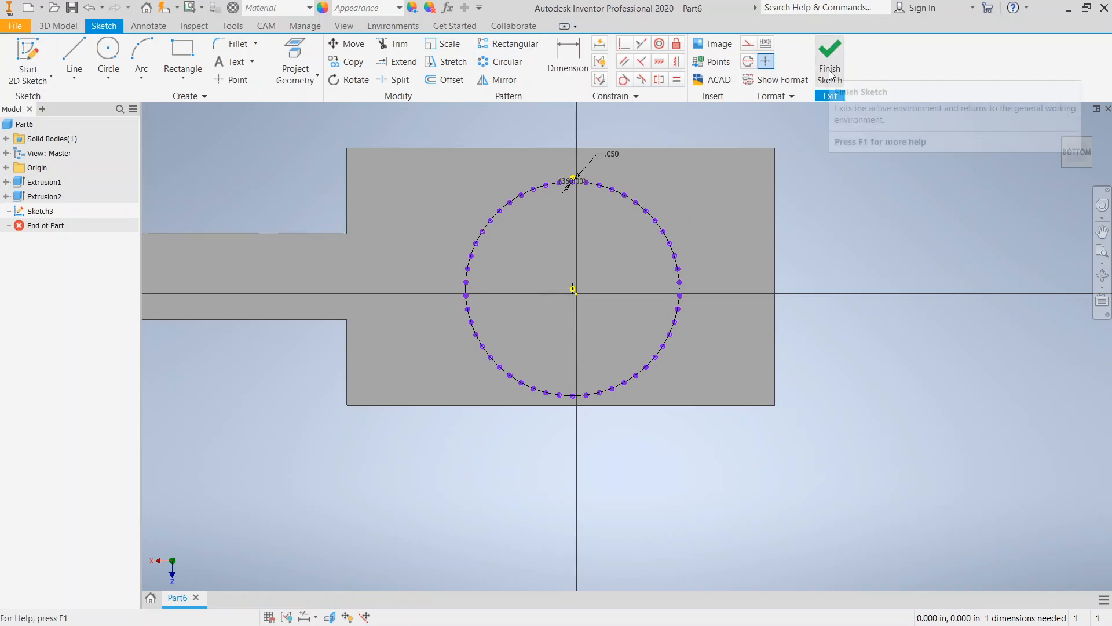
{"action": "left_click", "coordinate": [830, 51]}
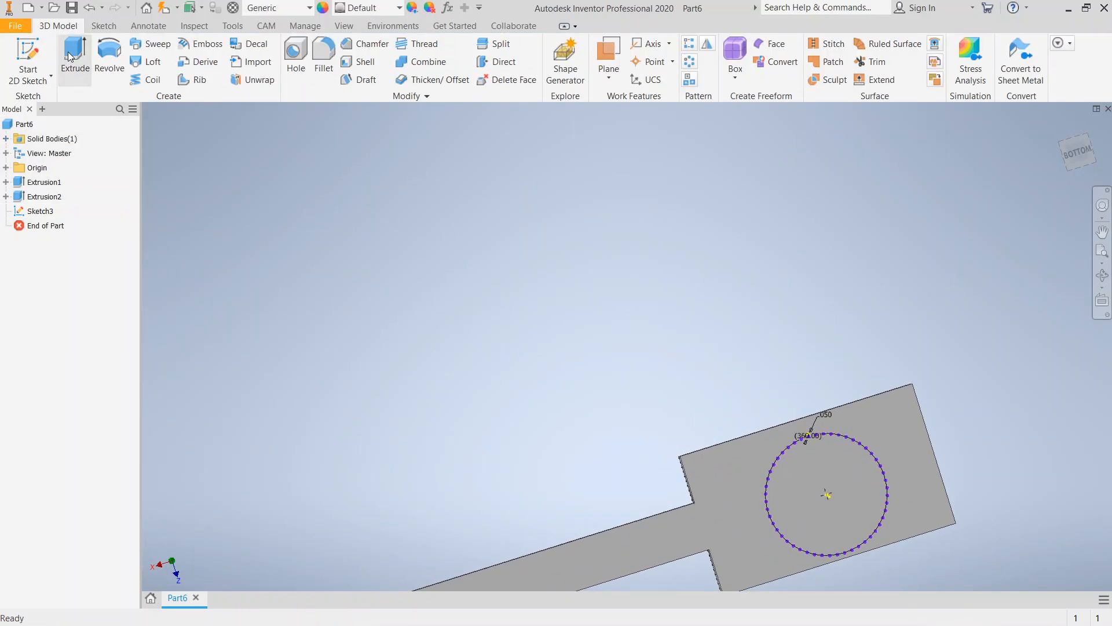
Step: Extrude the small-circle profiles 0.500 in as Extrusion3, the back bristle ring
{"action": "left_click", "coordinate": [74, 52]}
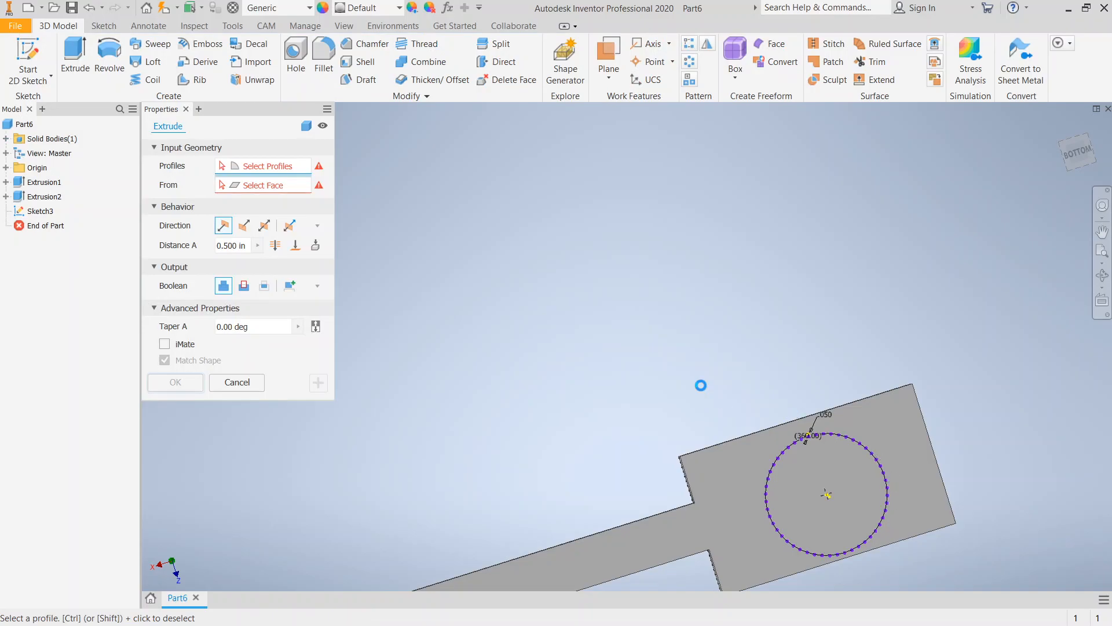
{"action": "left_click", "coordinate": [830, 495]}
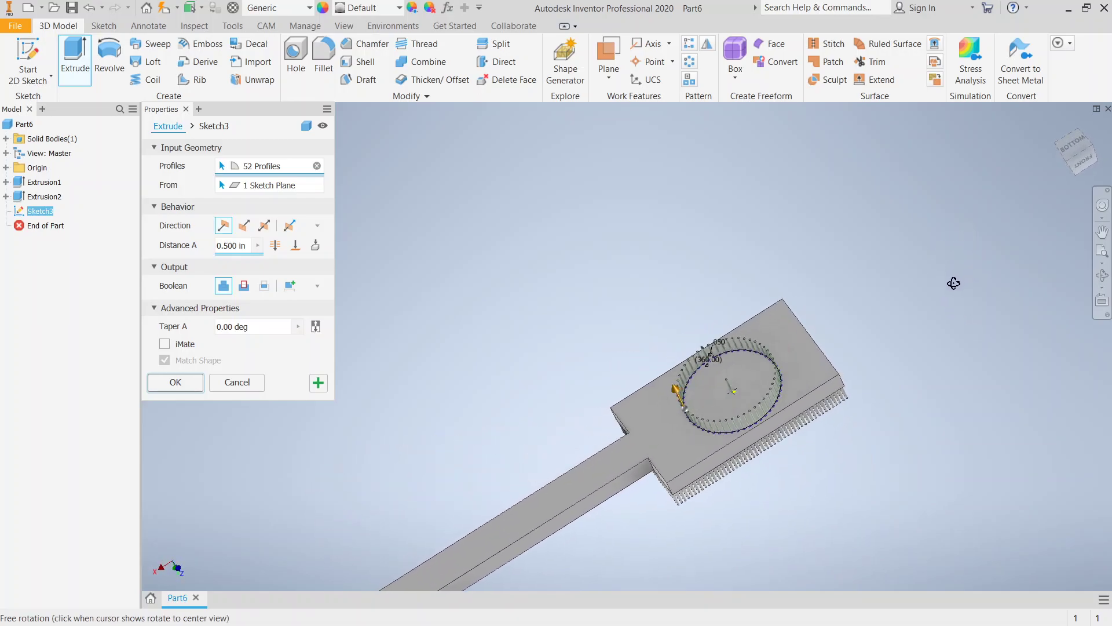
{"action": "left_click", "coordinate": [175, 381]}
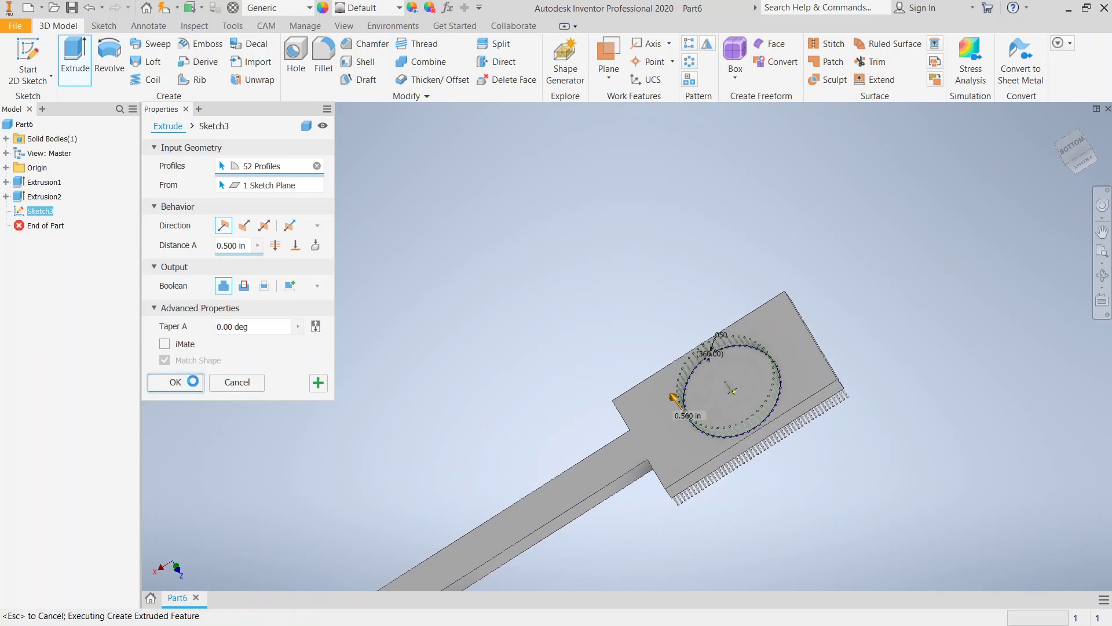
{"action": "left_click", "coordinate": [175, 382]}
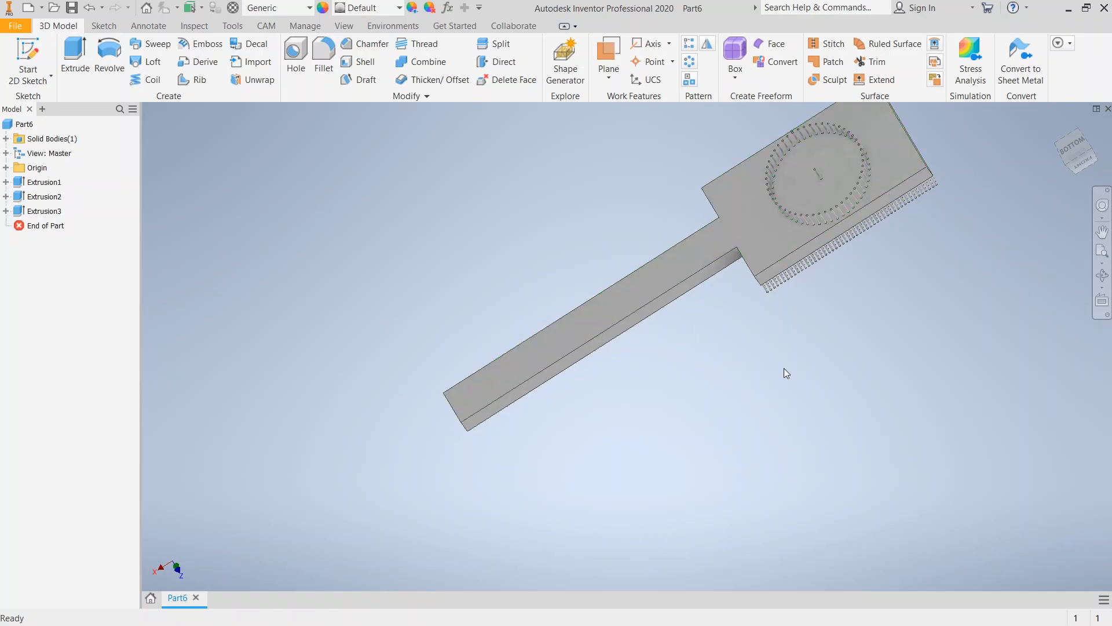
{"action": "left_click_drag", "start_coordinate": [786, 373], "coordinate": [647, 454]}
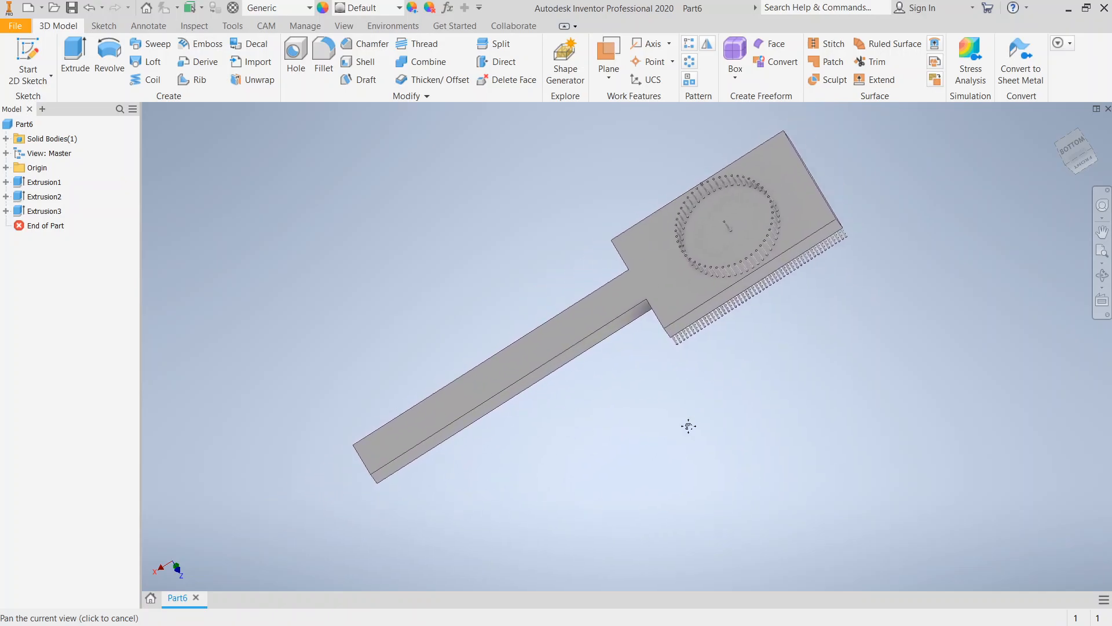
{"action": "left_click_drag", "start_coordinate": [689, 426], "coordinate": [681, 433]}
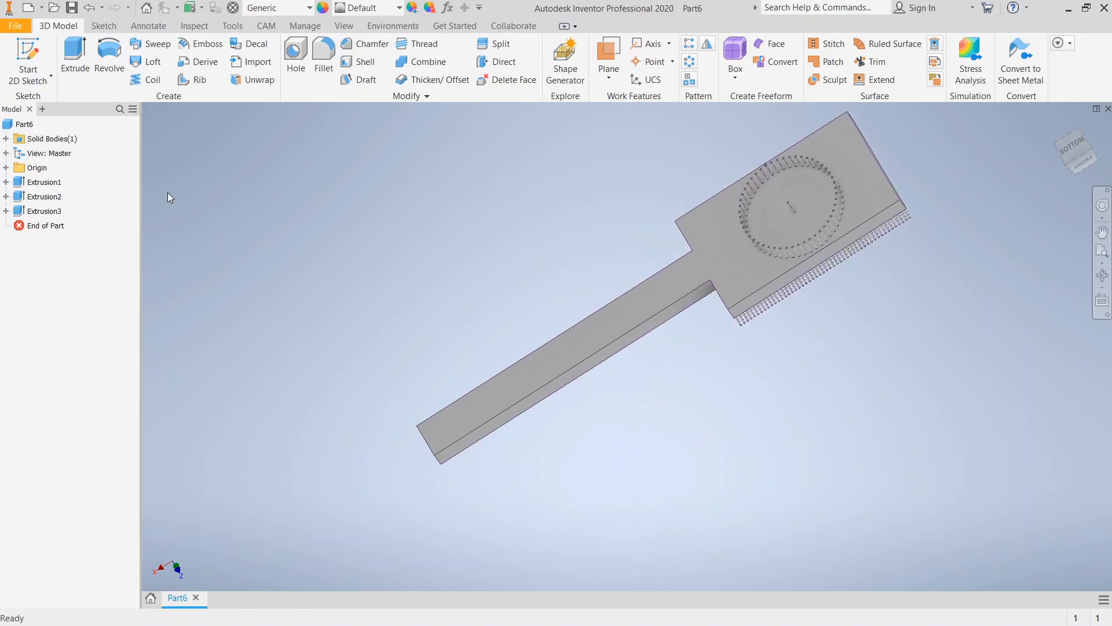
Step: Create a new part file, Part7, and start Sketch1 in it
{"action": "left_click", "coordinate": [26, 55]}
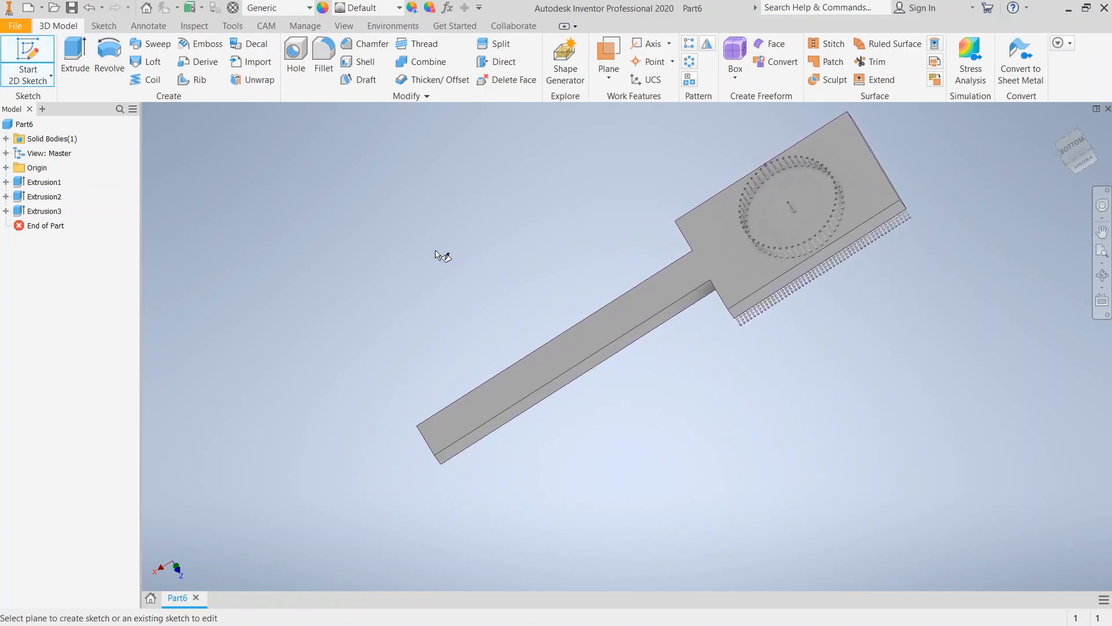
{"action": "mouse_move", "coordinate": [662, 255]}
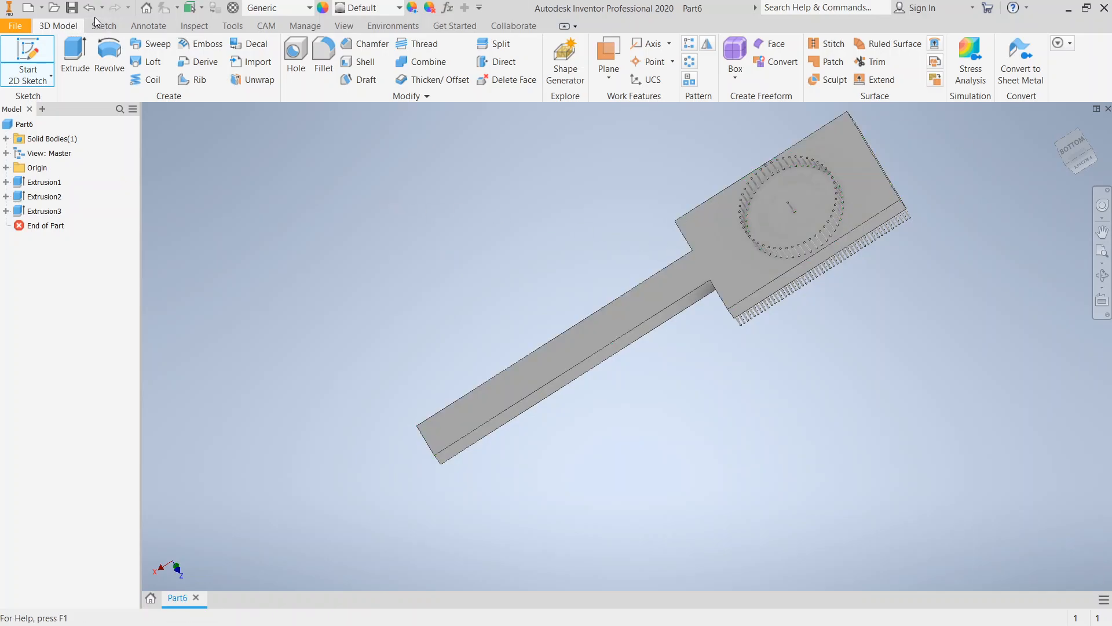
{"action": "left_click", "coordinate": [23, 7]}
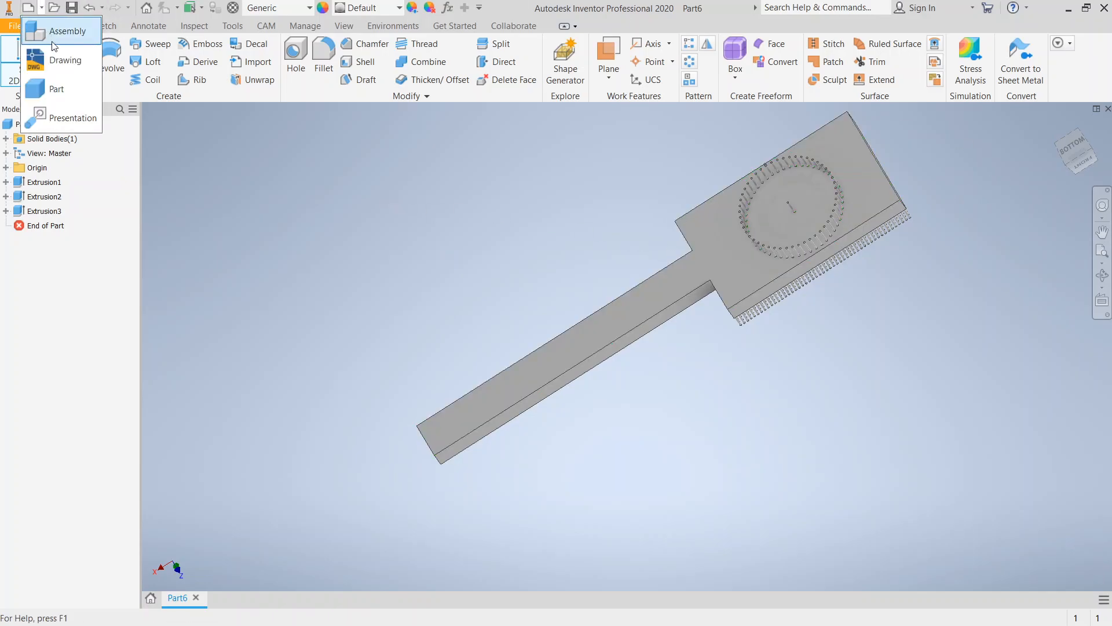
{"action": "left_click", "coordinate": [57, 88]}
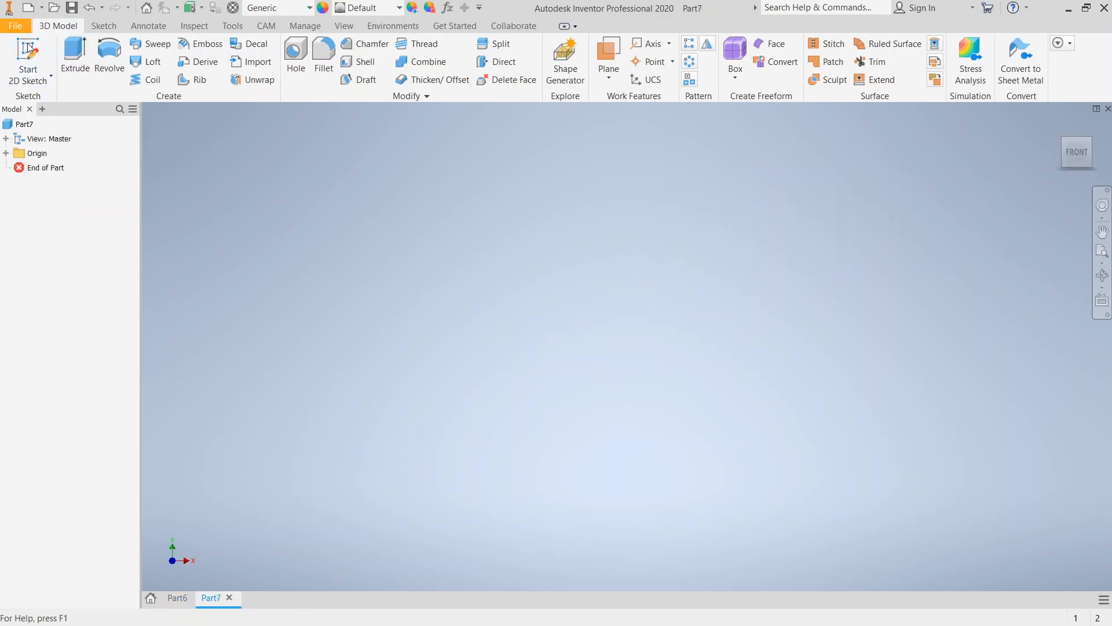
{"action": "left_click", "coordinate": [28, 55]}
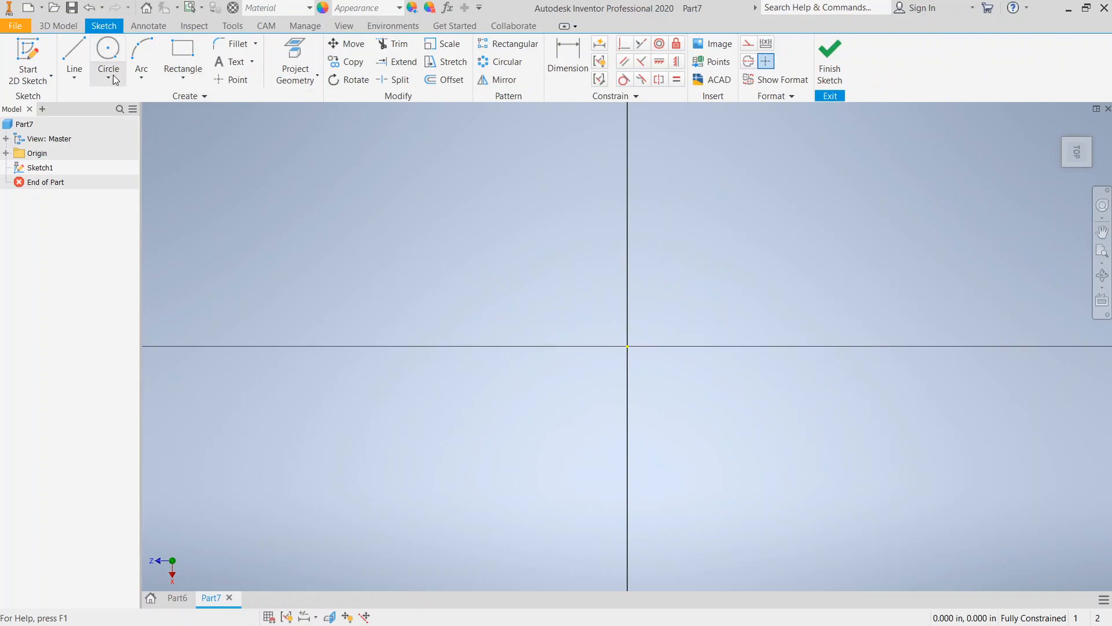
{"action": "mouse_move", "coordinate": [141, 58]}
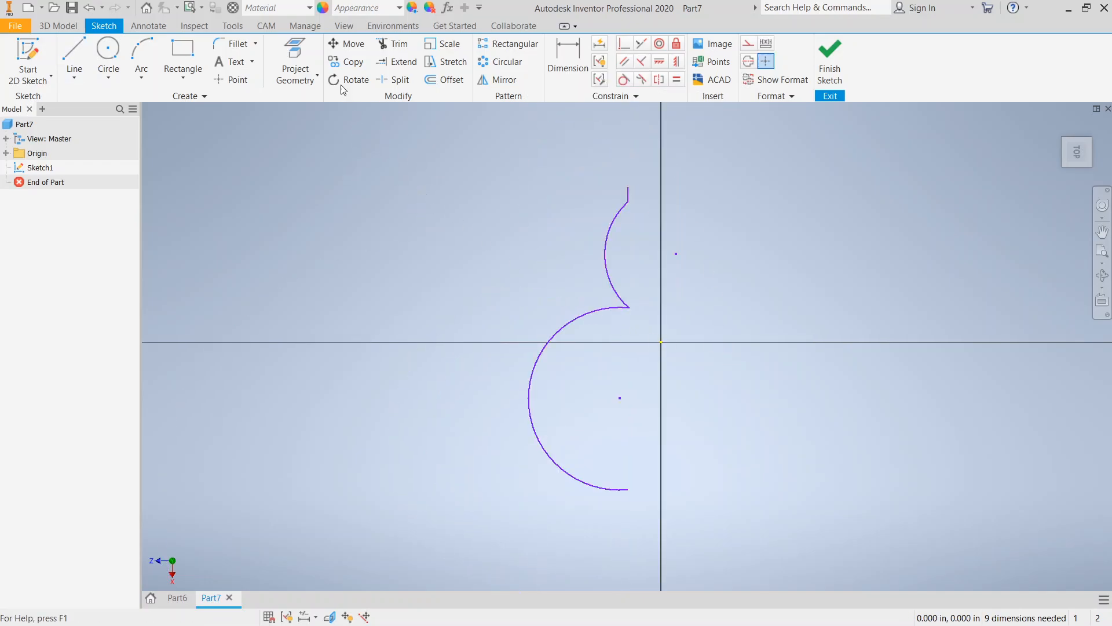
{"action": "mouse_move", "coordinate": [498, 80]}
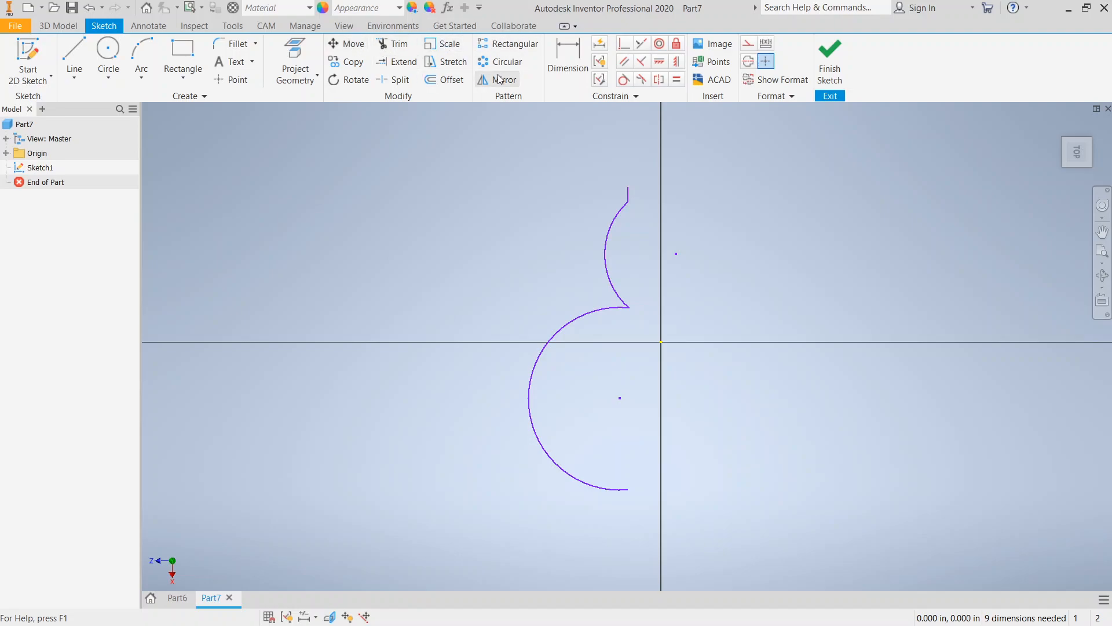
Step: Mirror the half-apple arcs across the vertical axis into a complete apple outline
{"action": "left_click", "coordinate": [502, 79]}
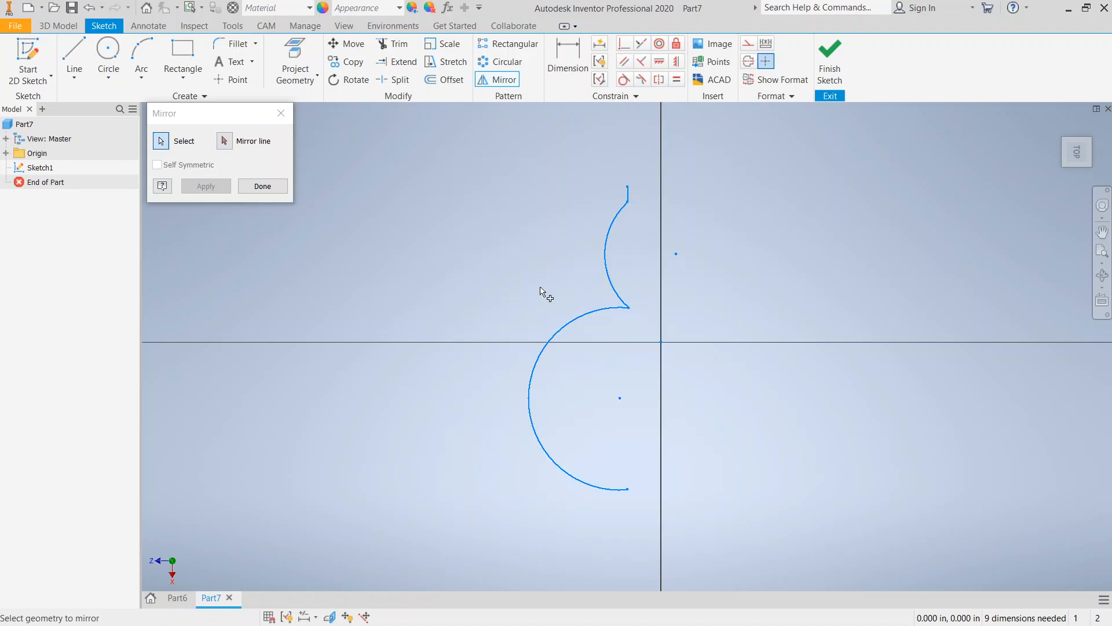
{"action": "left_click", "coordinate": [224, 141]}
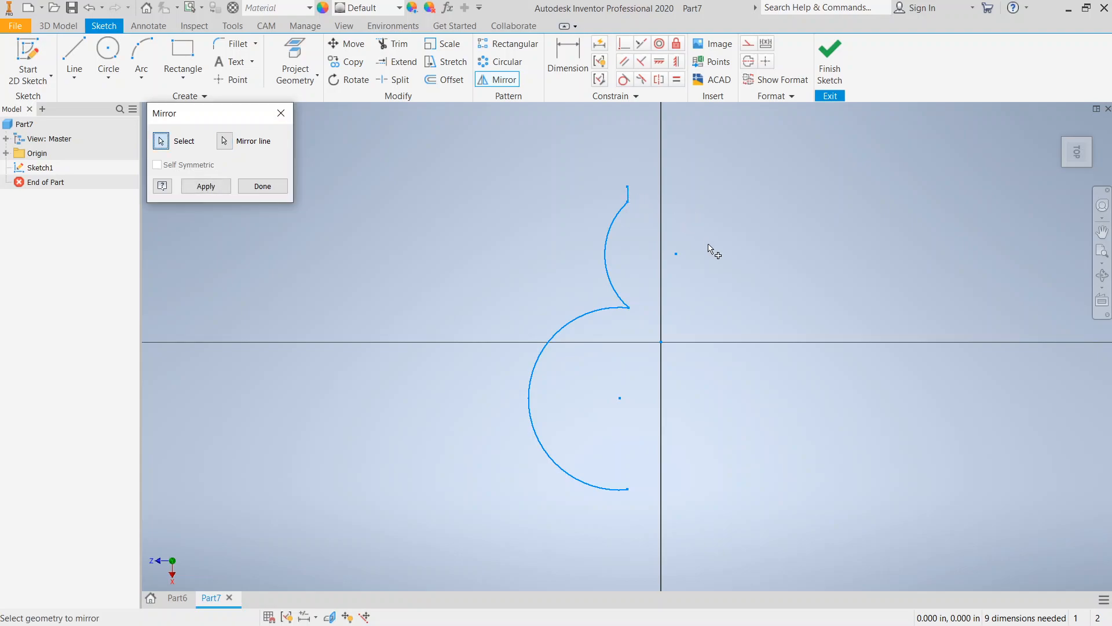
{"action": "left_click", "coordinate": [262, 186]}
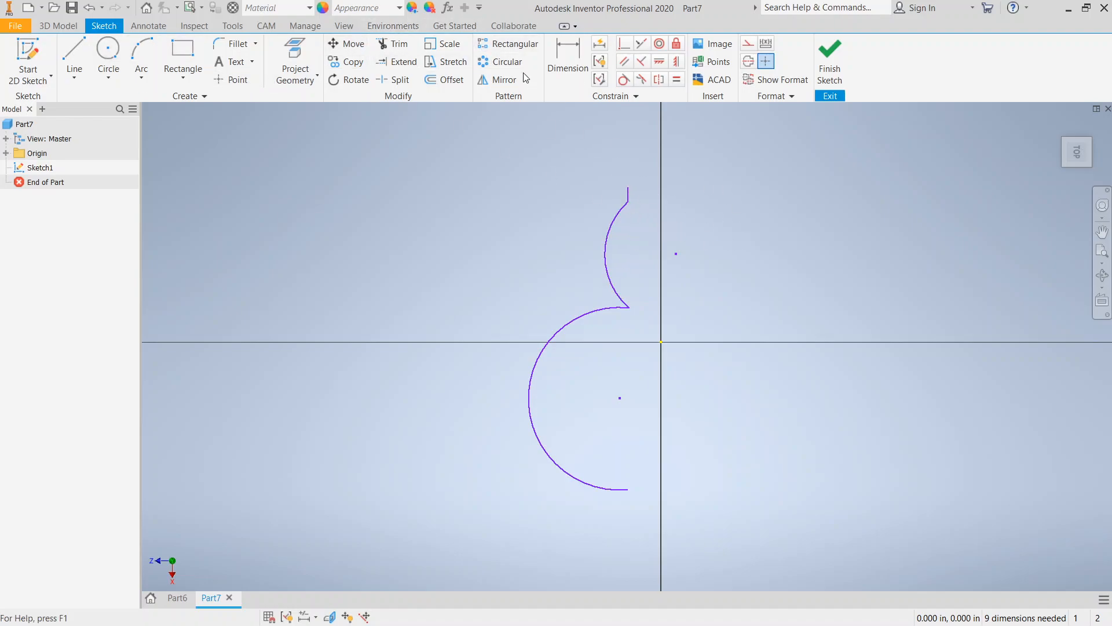
{"action": "left_click", "coordinate": [504, 80]}
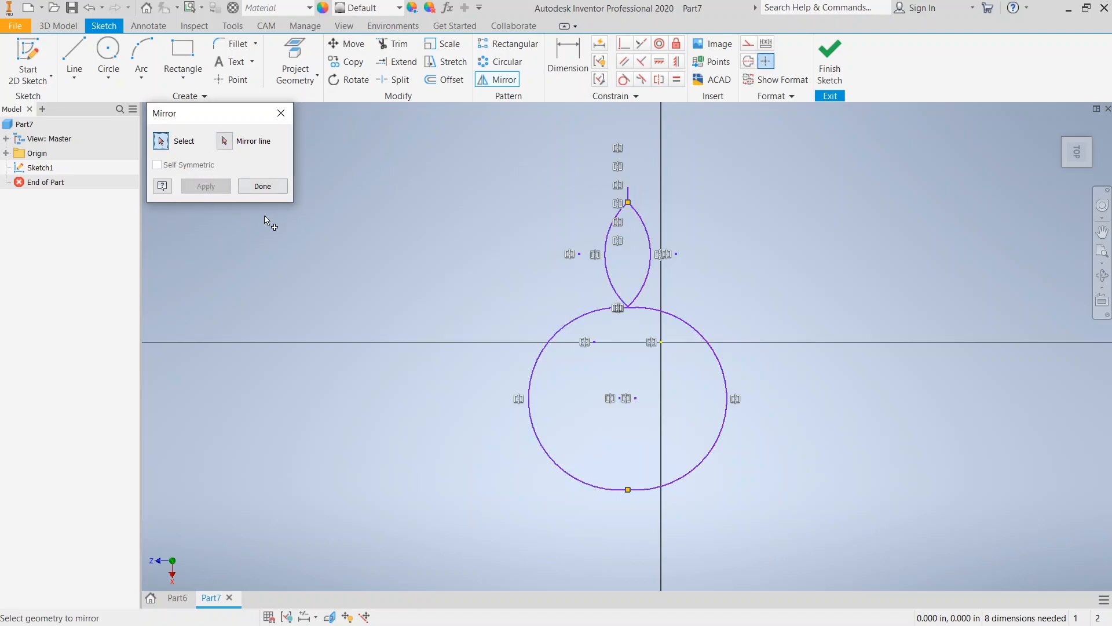
{"action": "left_click", "coordinate": [263, 186]}
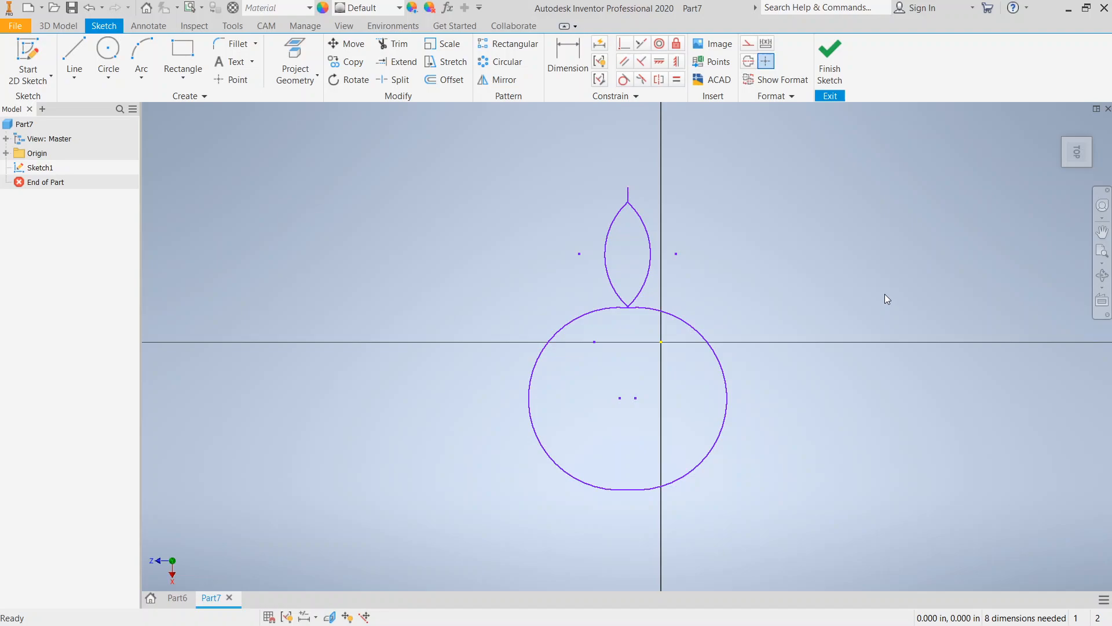
{"action": "mouse_move", "coordinate": [870, 475]}
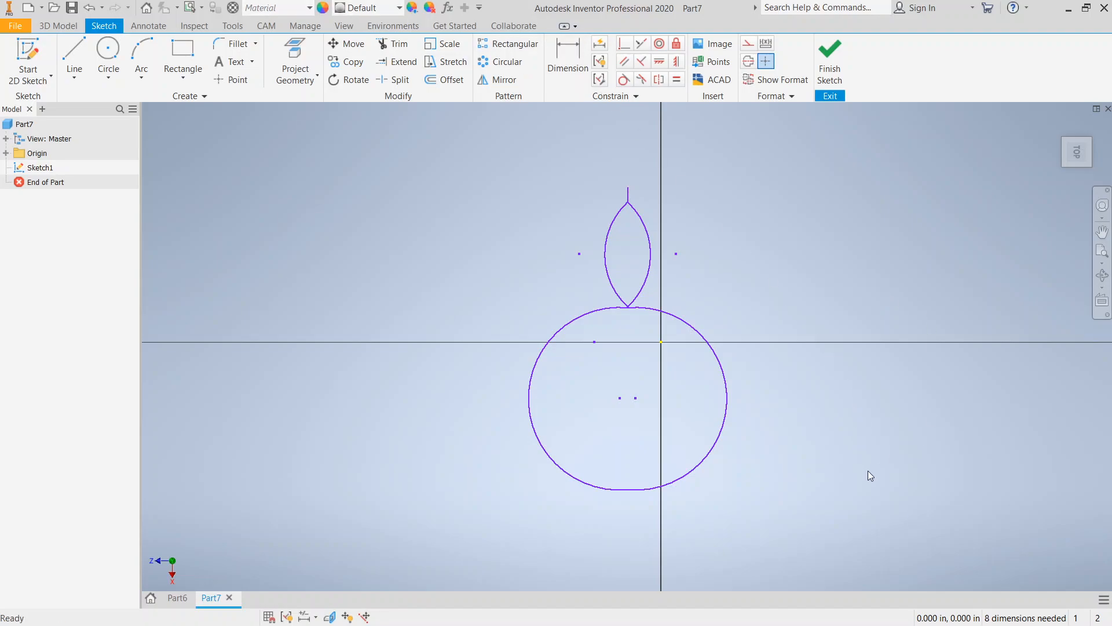